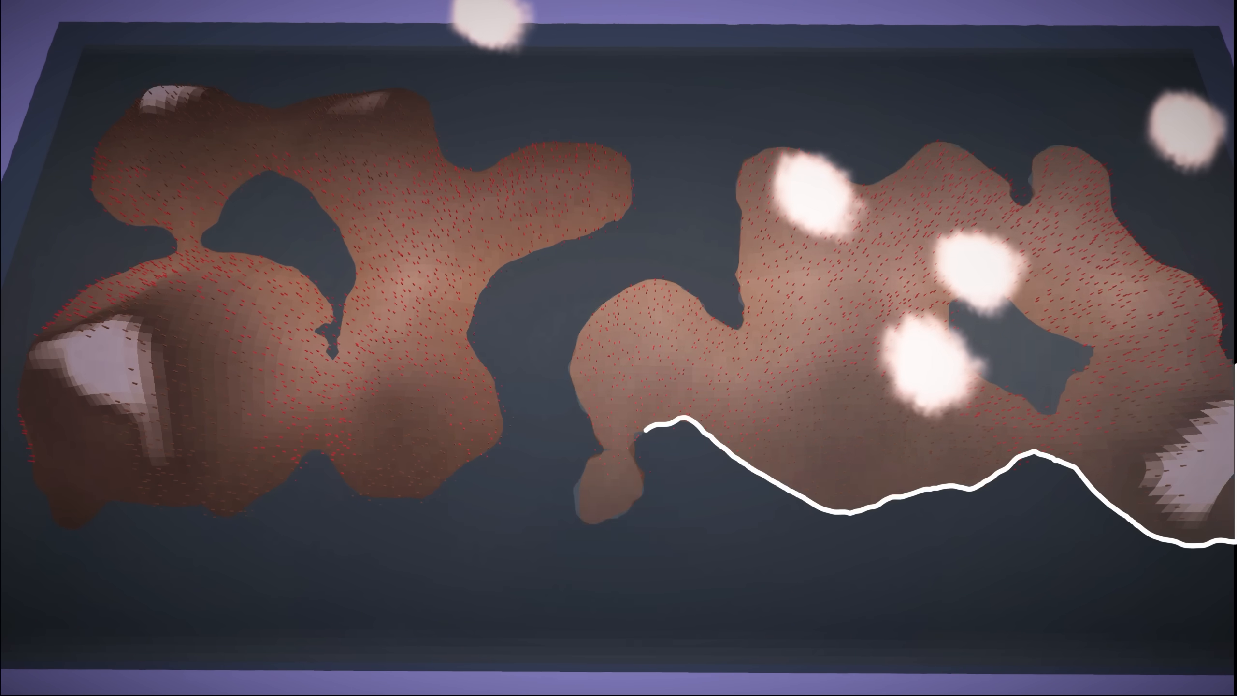
Leave the world map for a new water-breathing, plant-and-meat-eating animal design.
{"action": "left_click", "coordinate": [1107, 41]}
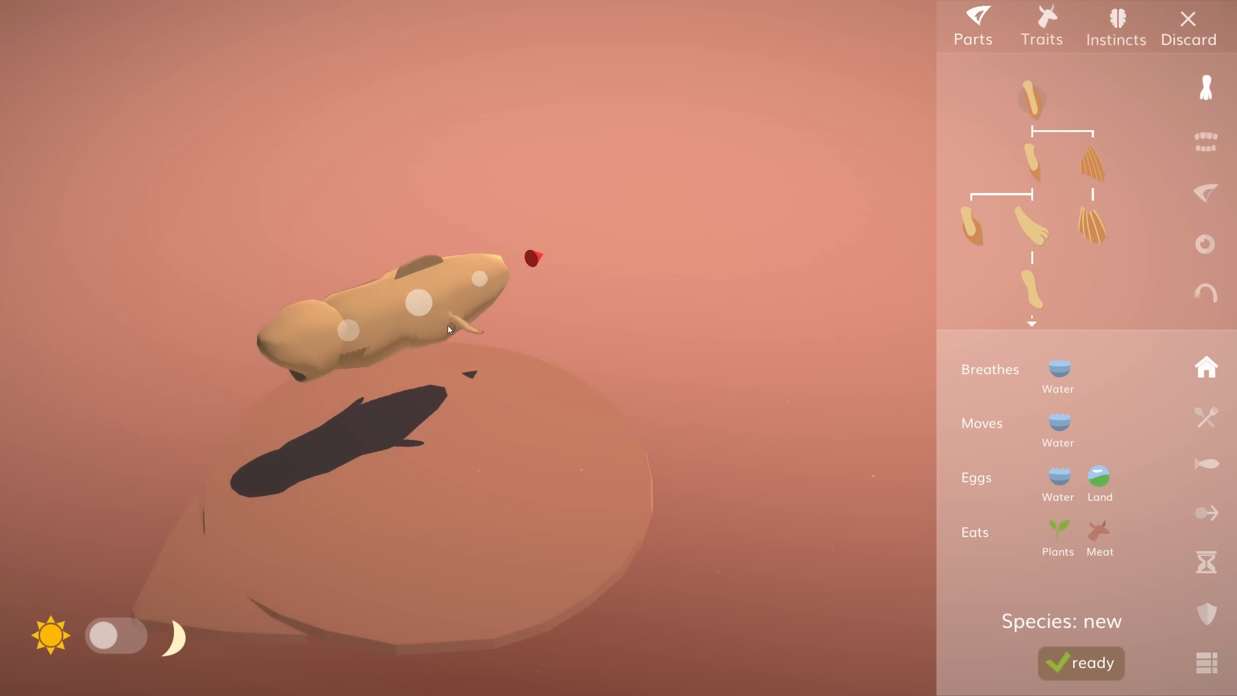
Exit the fruit-bearing plant editor back to the island map with its dotted trail.
{"action": "left_click", "coordinate": [1081, 662]}
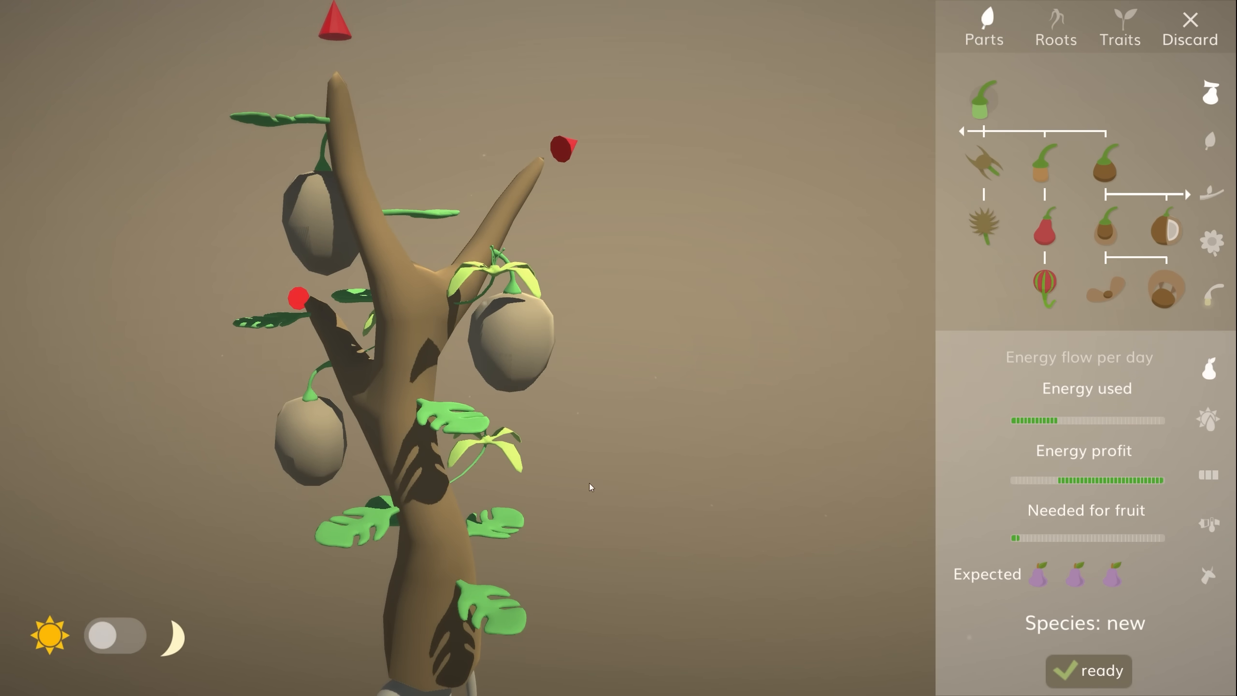
{"action": "mouse_move", "coordinate": [581, 418]}
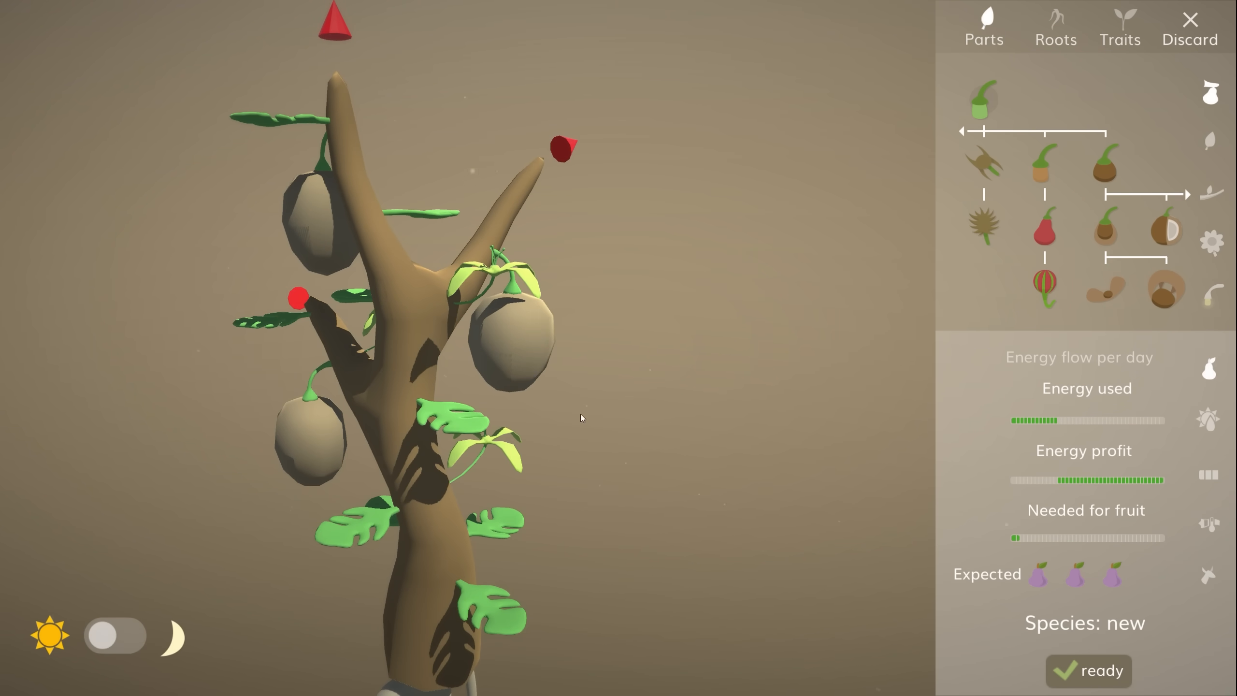
{"action": "left_click", "coordinate": [1088, 670]}
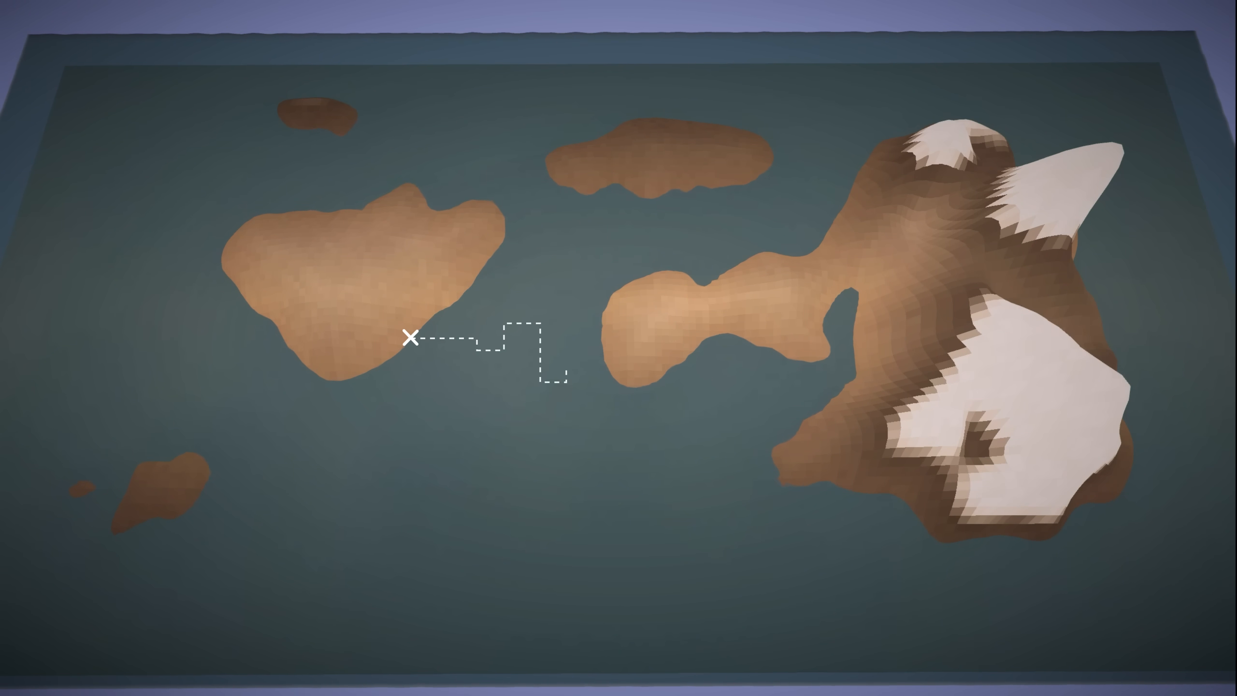
{"action": "left_click", "coordinate": [605, 365]}
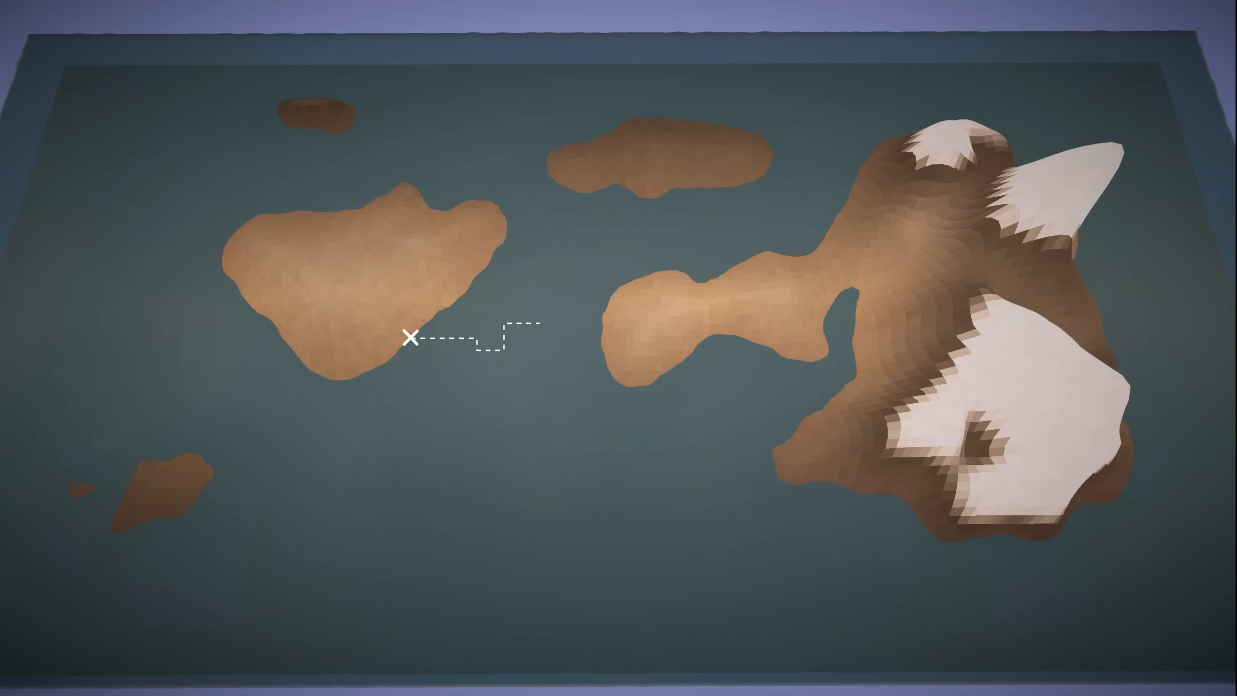
{"action": "left_click", "coordinate": [606, 364]}
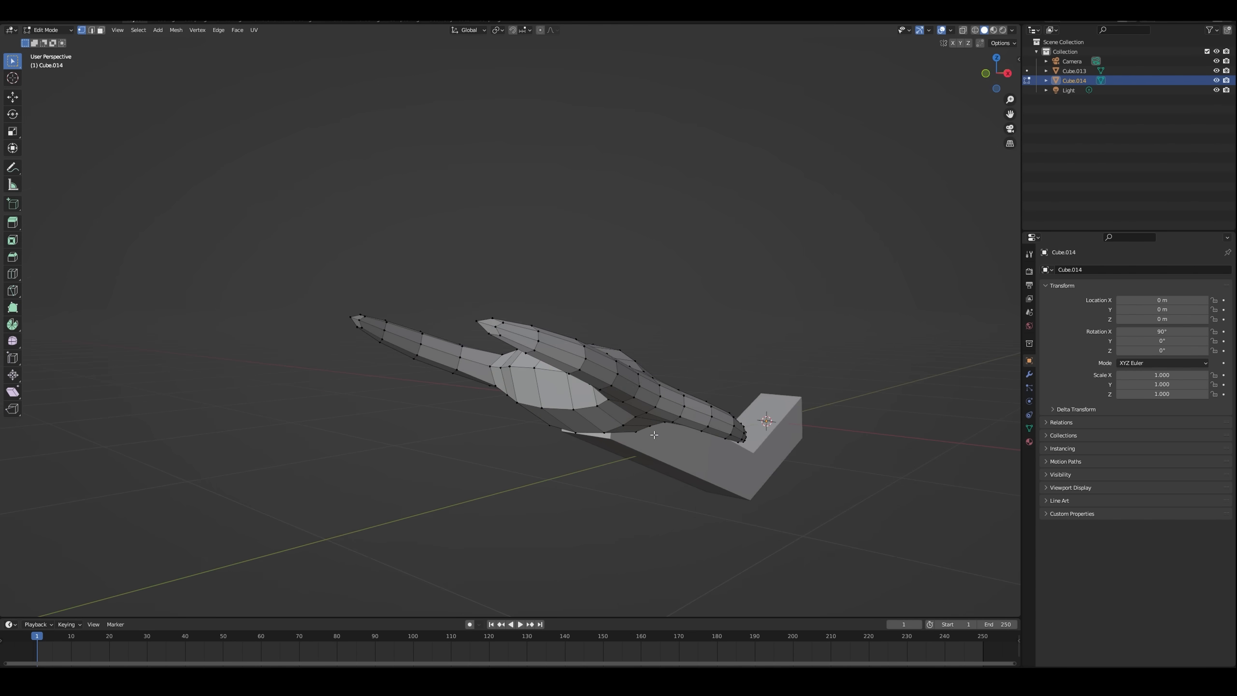
{"action": "key", "text": "Tab"}
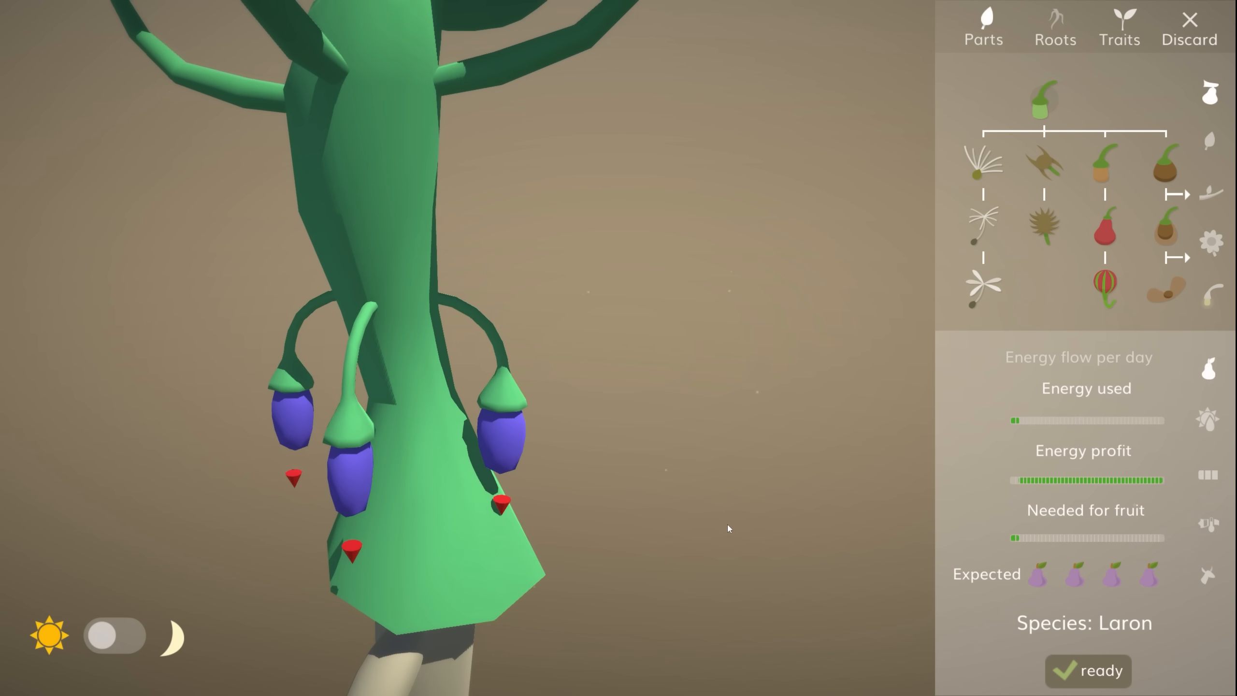
Close the Laron plant editor and move to the animal's instinct rules.
{"action": "left_click", "coordinate": [1118, 29]}
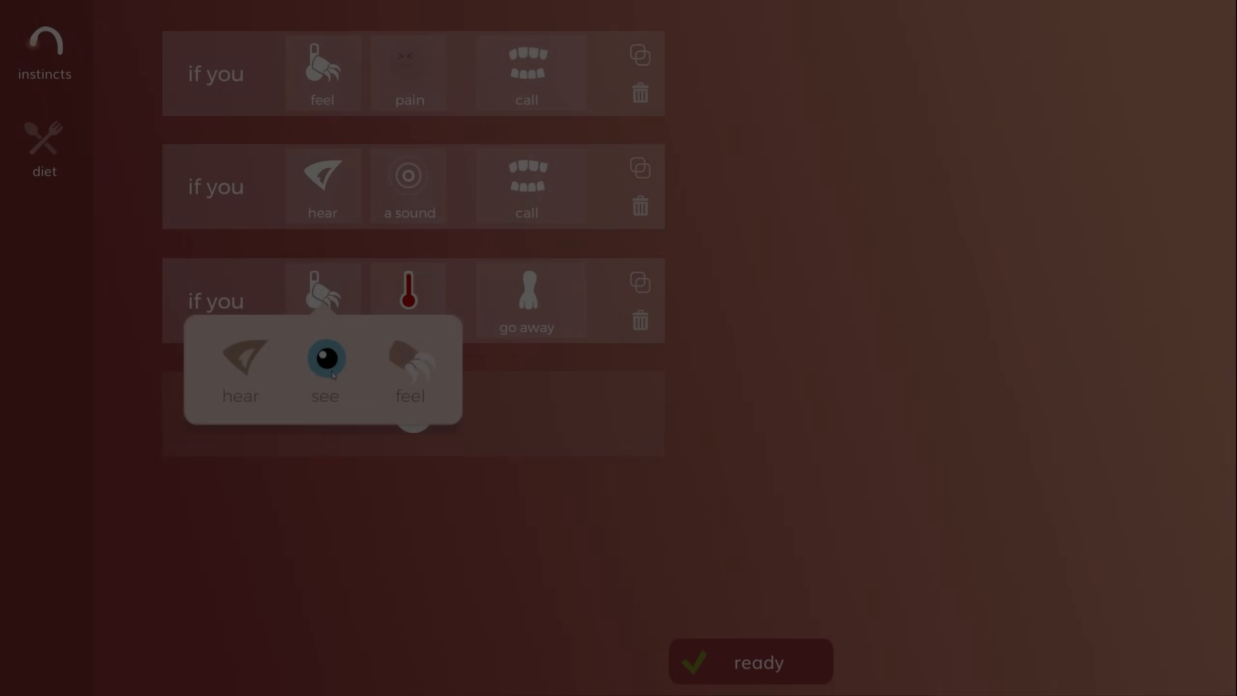
Make hearing a sound trigger 'go away' and seeing food trigger 'call'.
{"action": "left_click", "coordinate": [526, 299]}
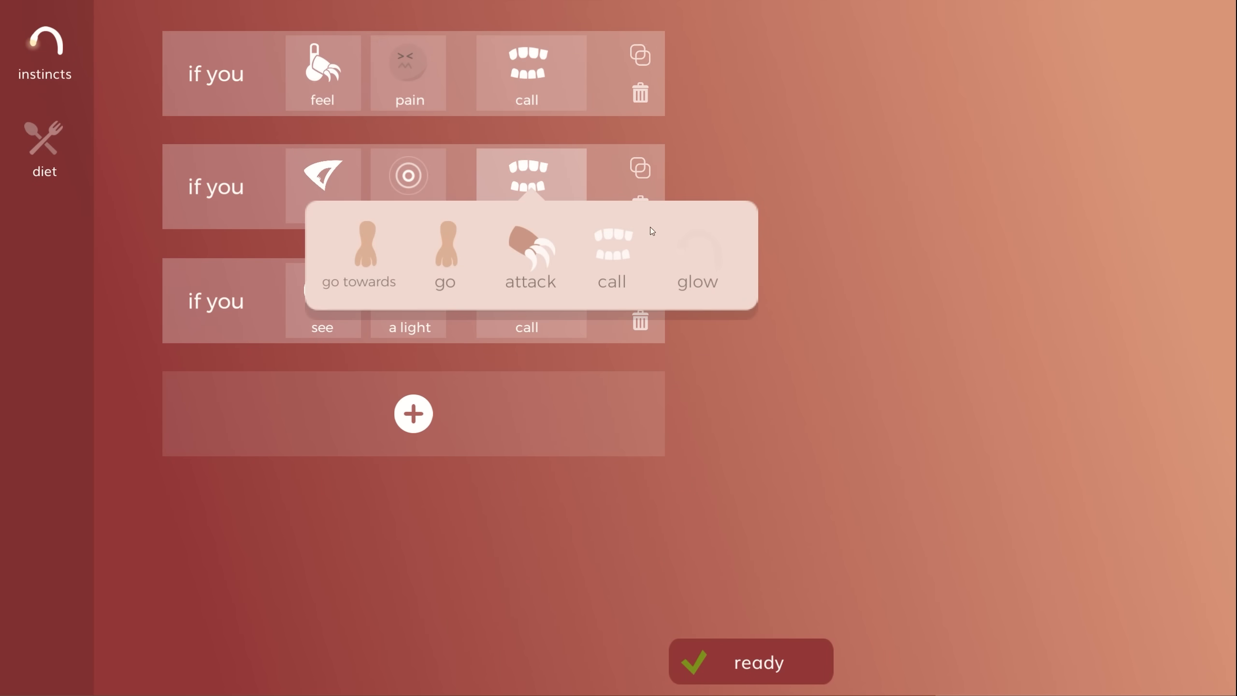
{"action": "left_click", "coordinate": [444, 257]}
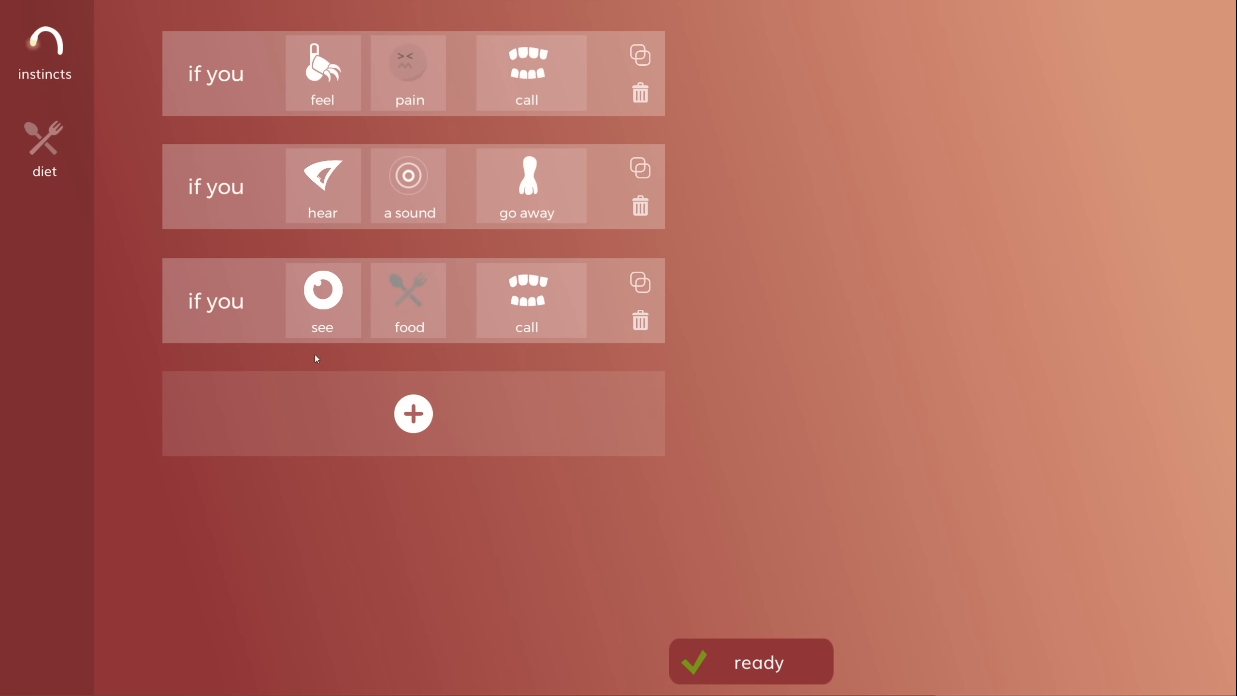
{"action": "left_click", "coordinate": [408, 300]}
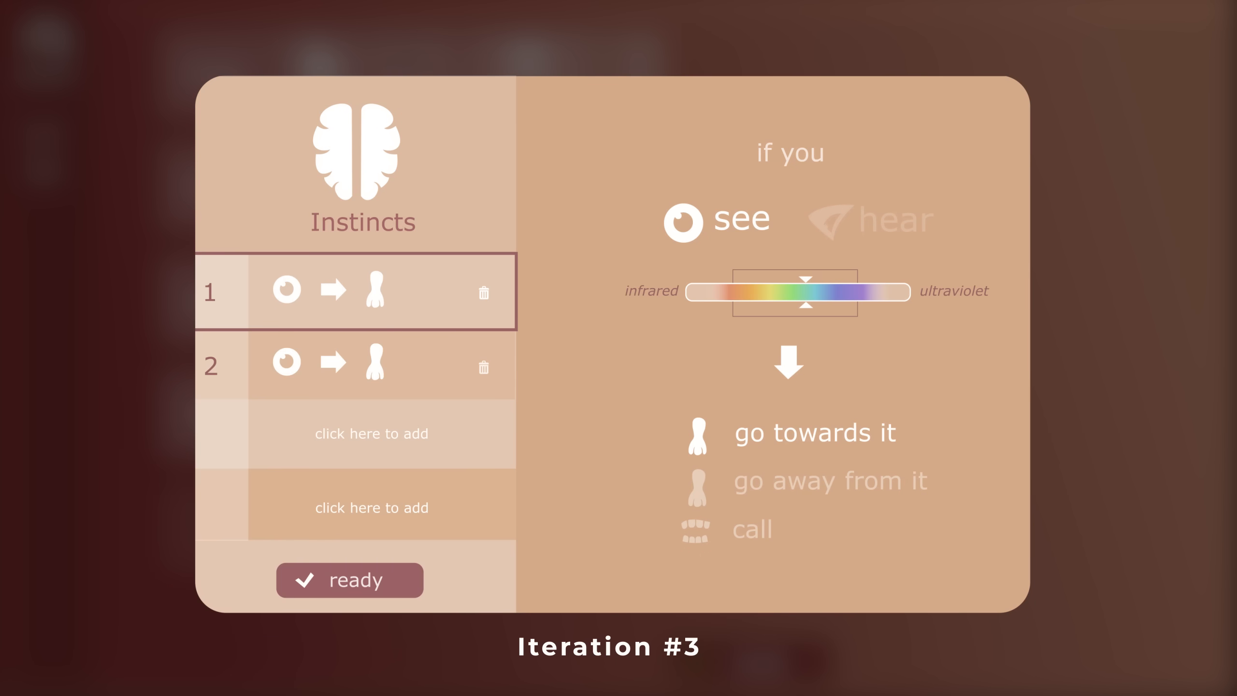
Make seeing blue trigger going towards it, switch rule four to seeing, set a temperature response.
{"action": "left_click", "coordinate": [349, 580]}
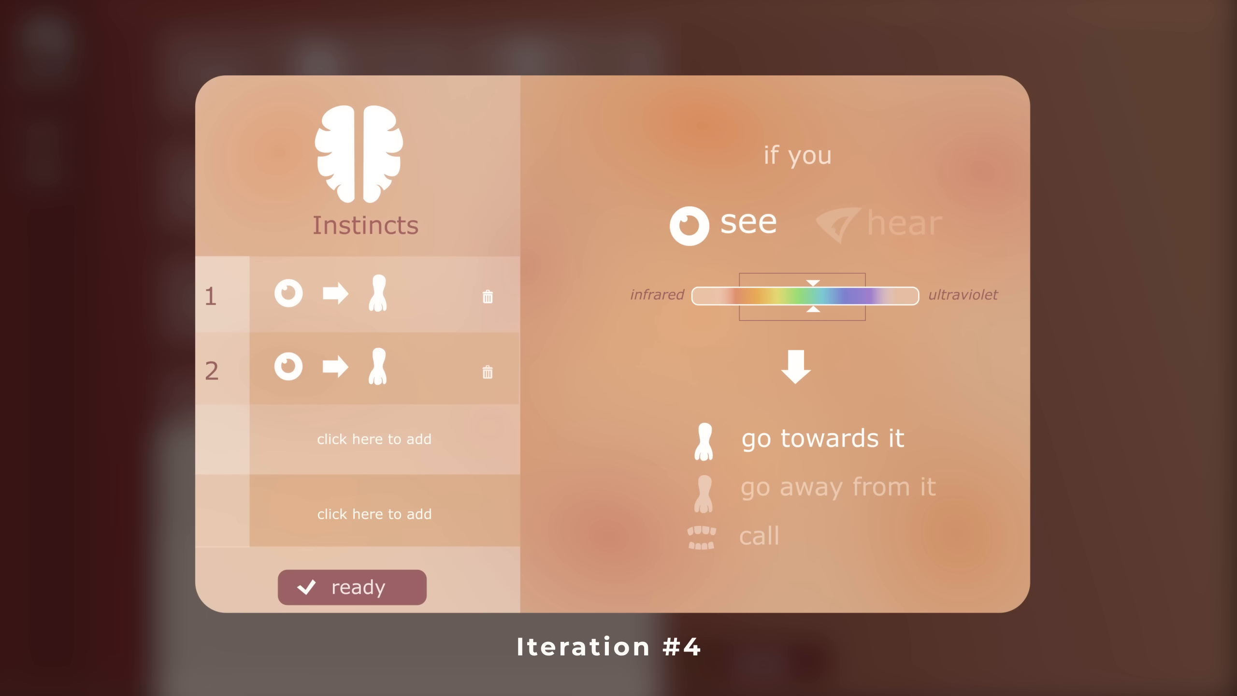
{"action": "left_click", "coordinate": [355, 294]}
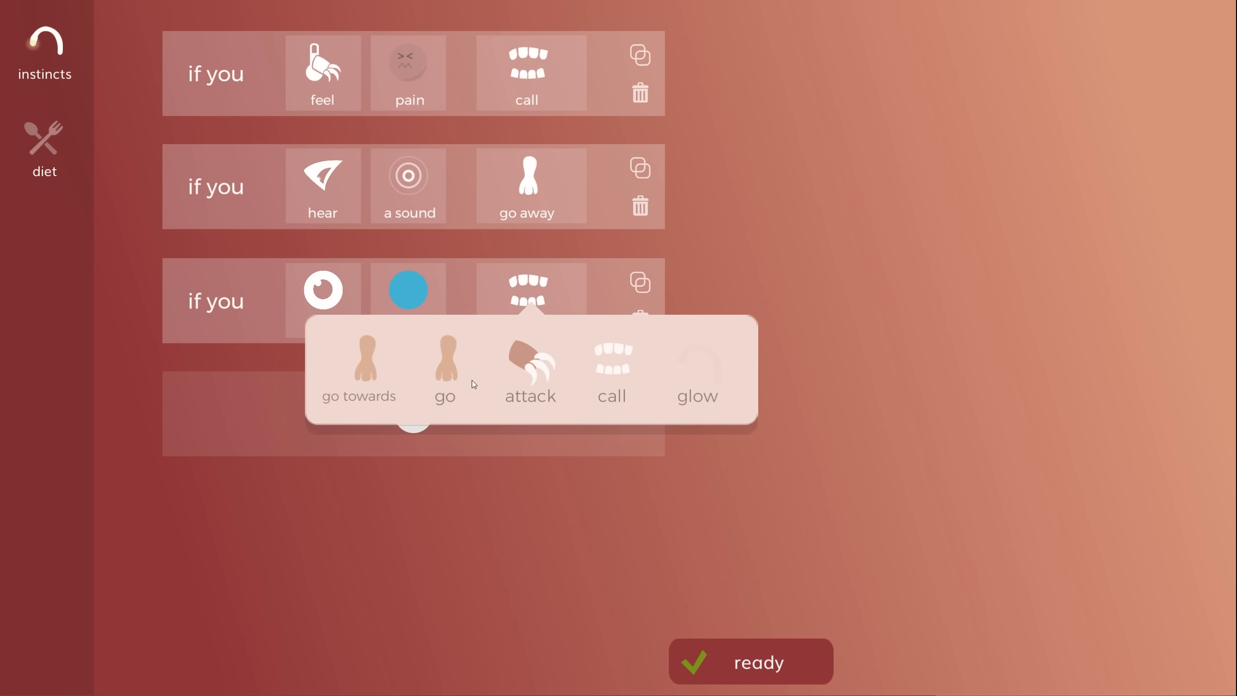
{"action": "left_click", "coordinate": [358, 371]}
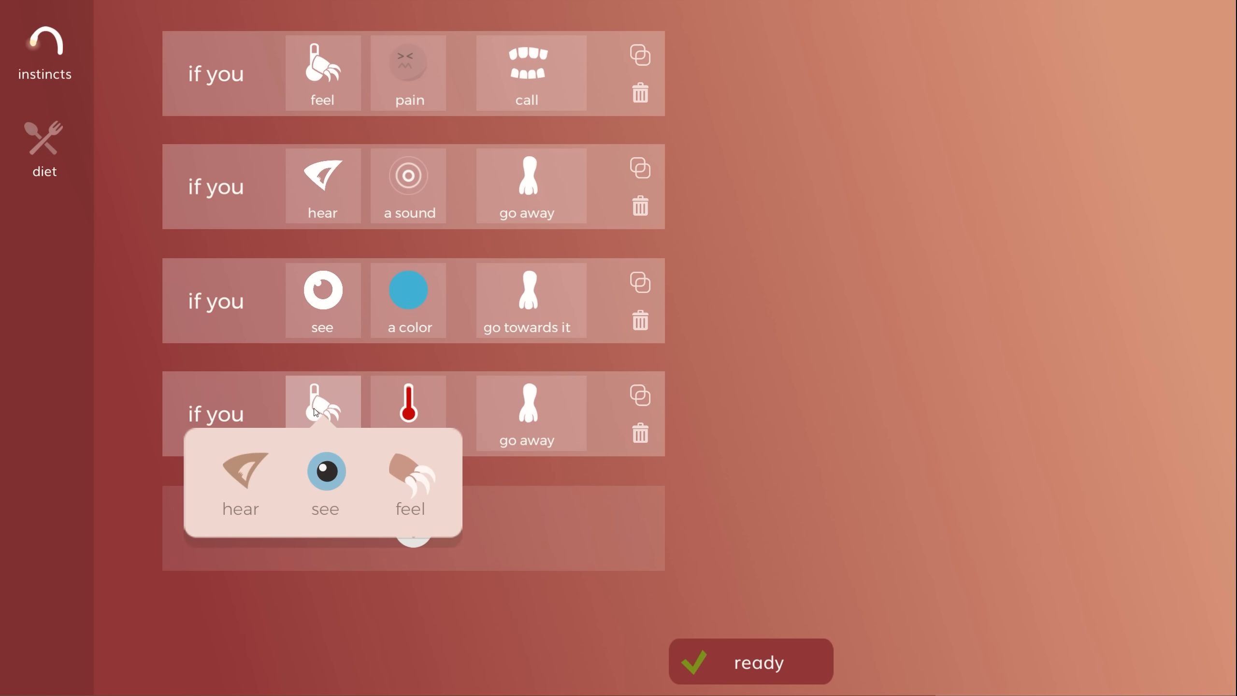
{"action": "left_click", "coordinate": [325, 480]}
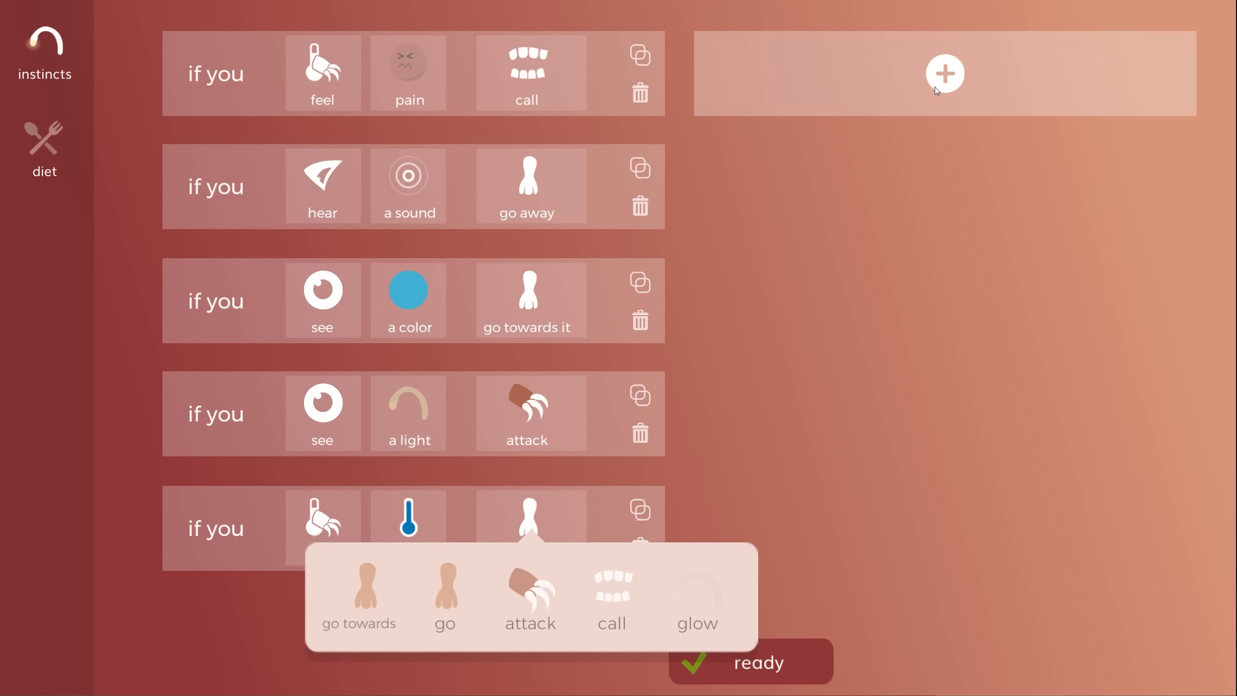
{"action": "left_click", "coordinate": [944, 73]}
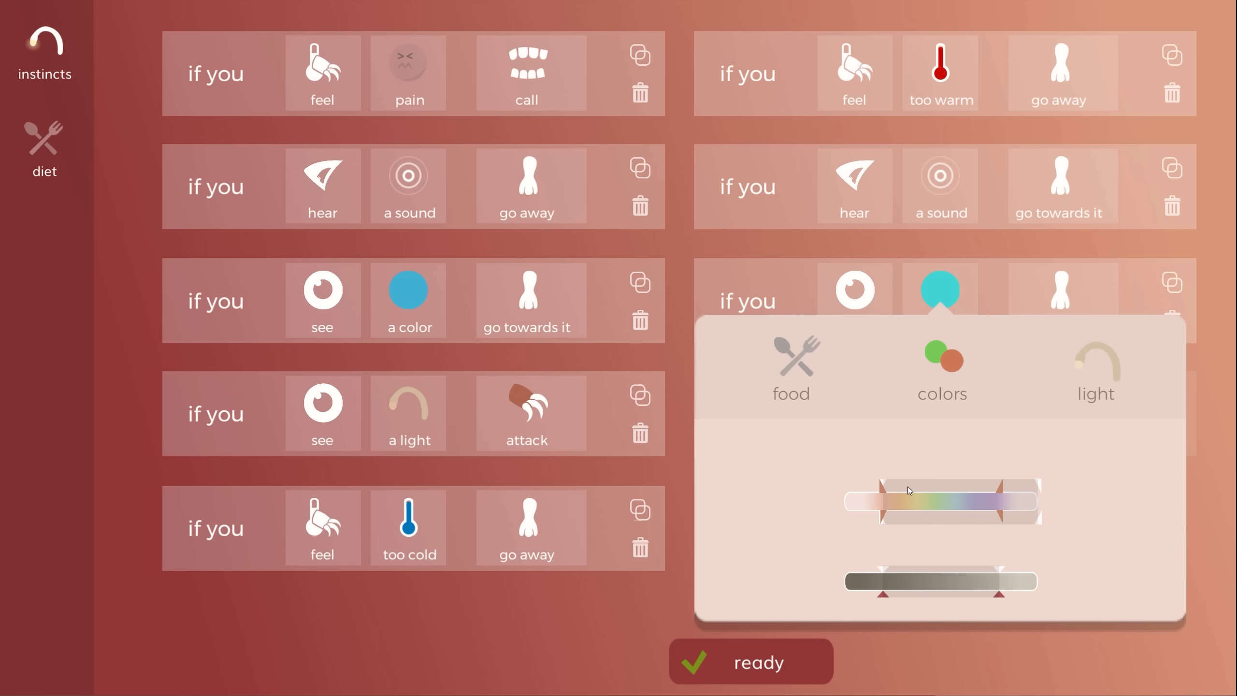
Add Seasons B and C, then delete both so only Season A remains.
{"action": "left_click", "coordinate": [750, 661]}
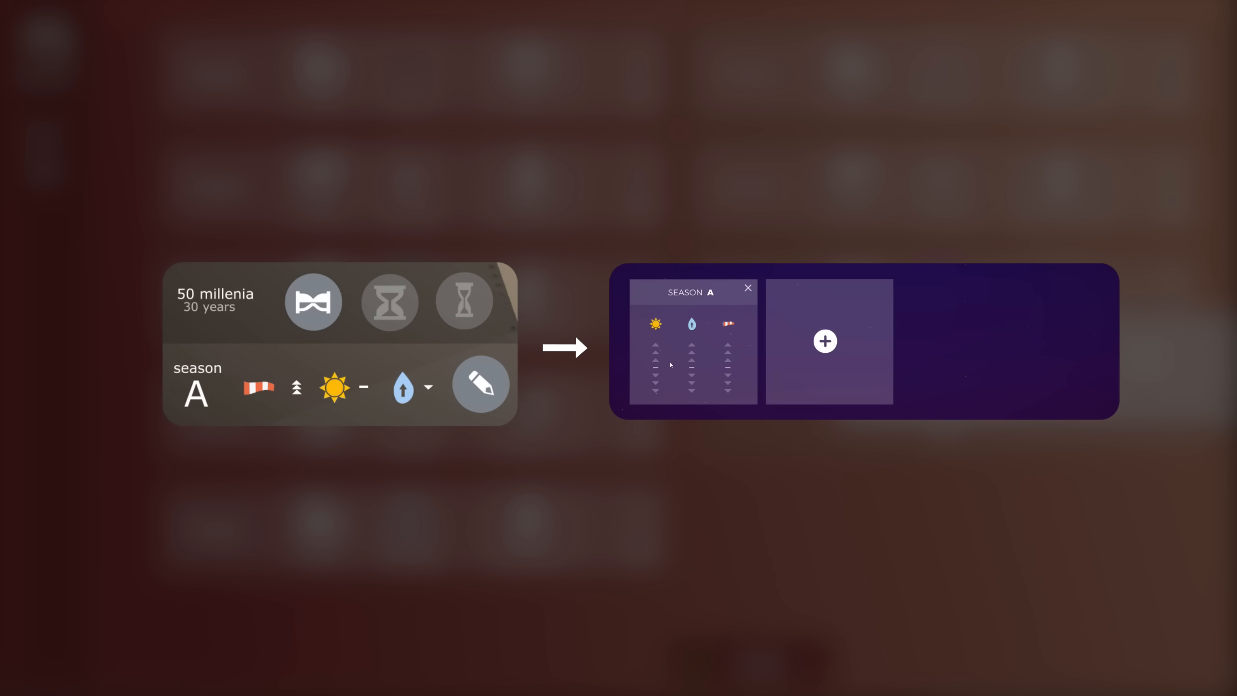
{"action": "left_click", "coordinate": [825, 340]}
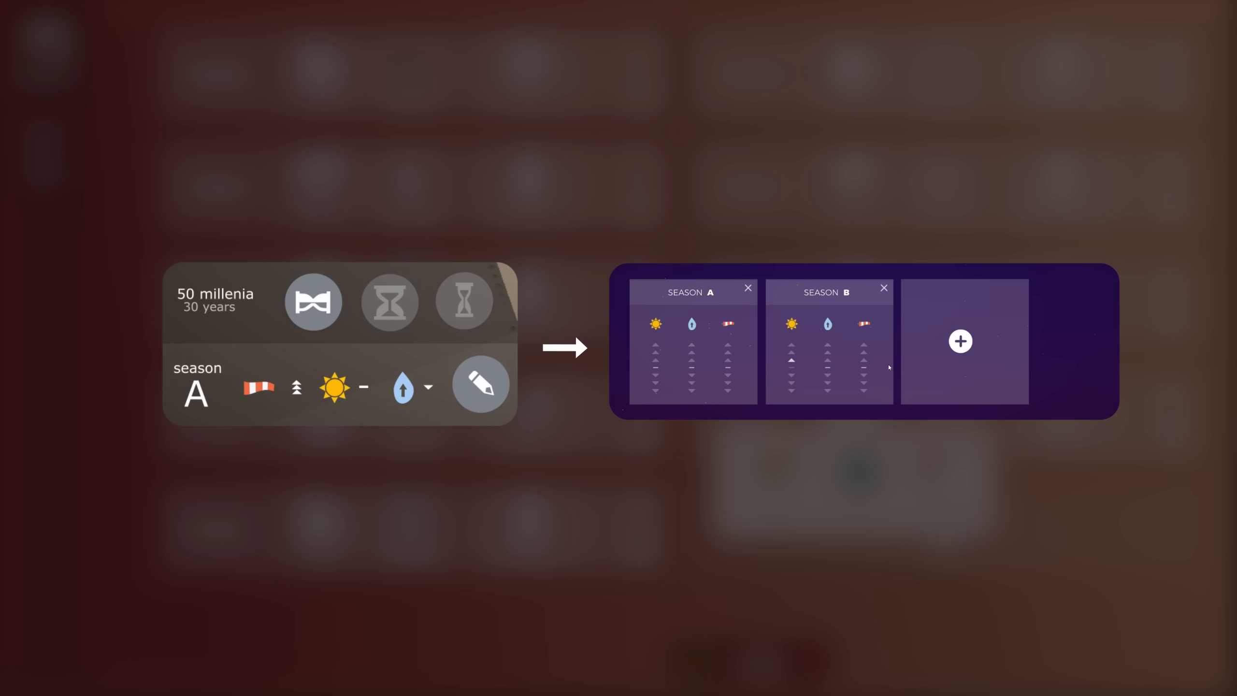
{"action": "left_click", "coordinate": [960, 341]}
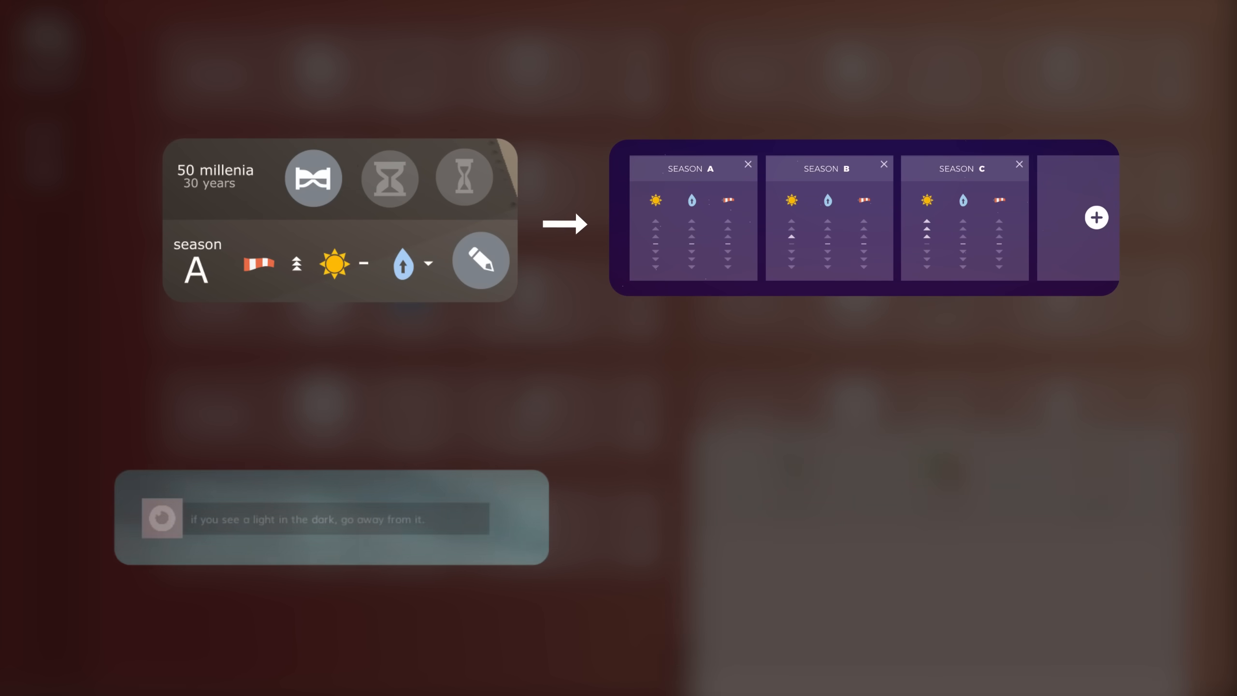
{"action": "left_click", "coordinate": [1019, 164]}
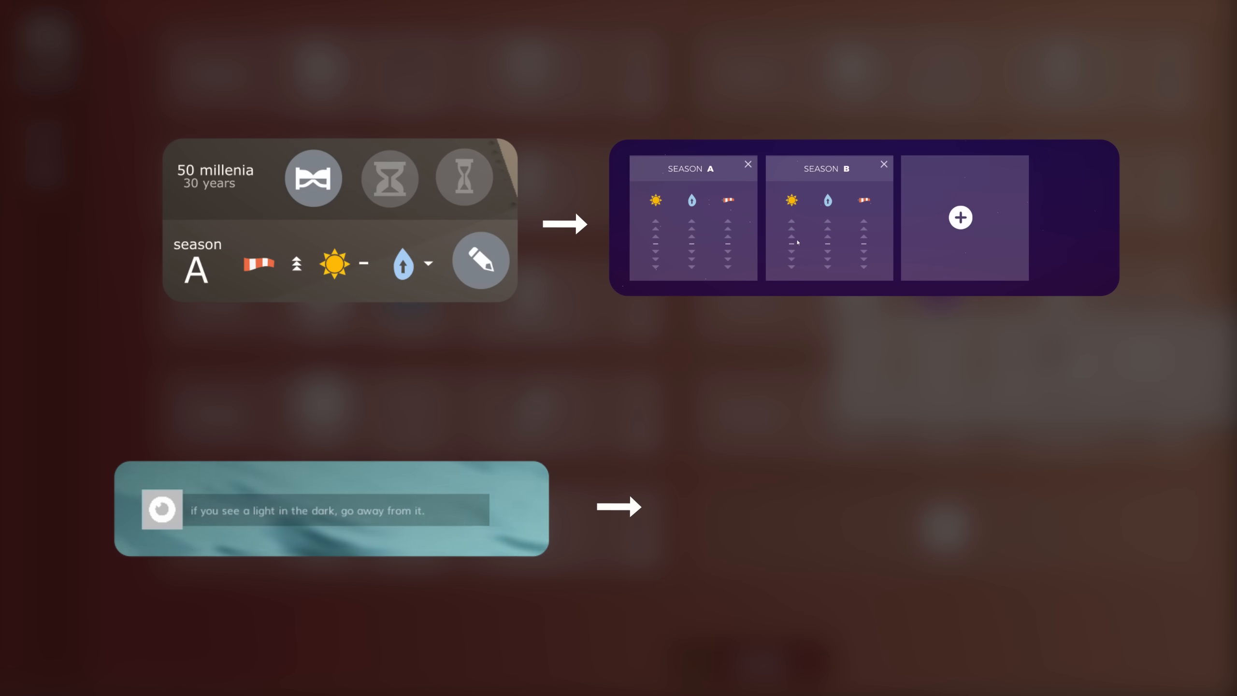
{"action": "left_click", "coordinate": [960, 217]}
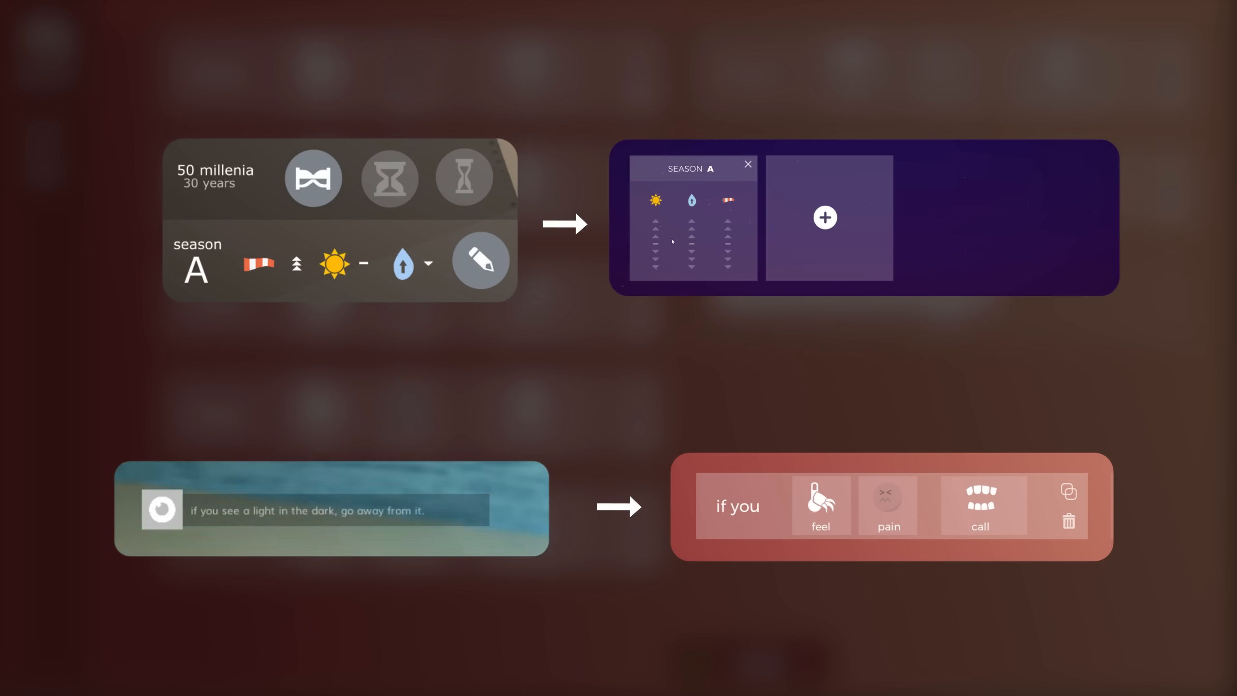
{"action": "left_click", "coordinate": [825, 217]}
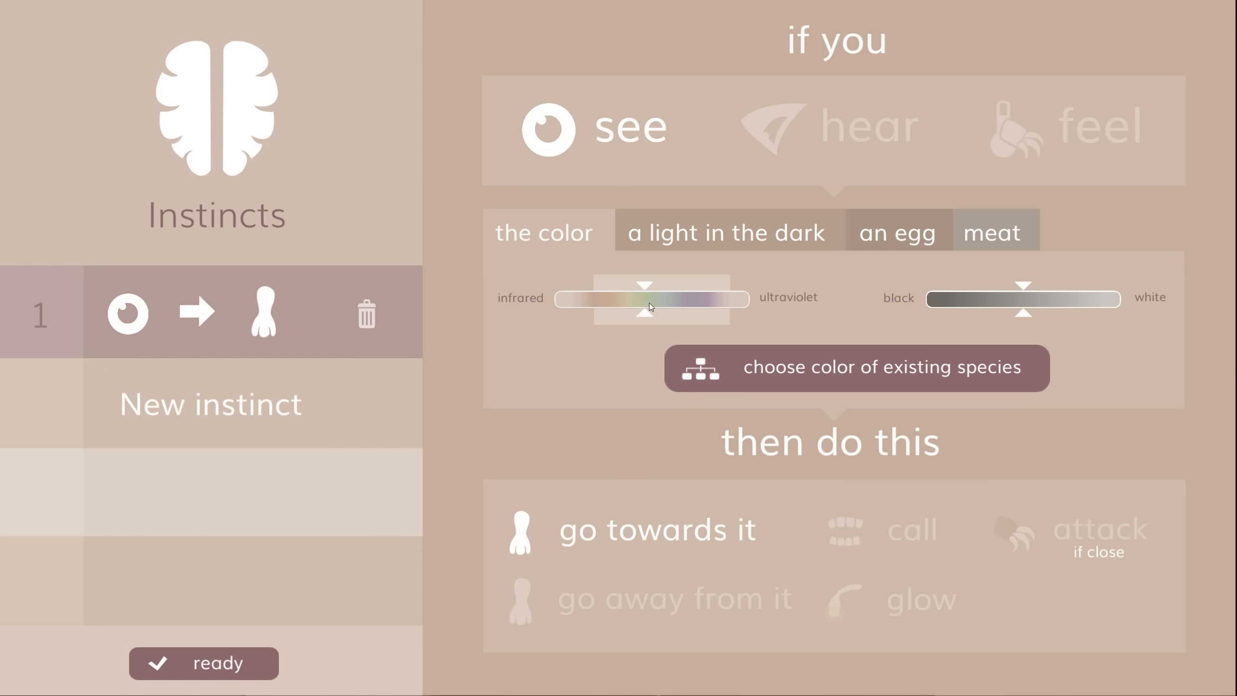
Switch the instinct to hearing, then back to seeing colours at the white end.
{"action": "left_click", "coordinate": [867, 126]}
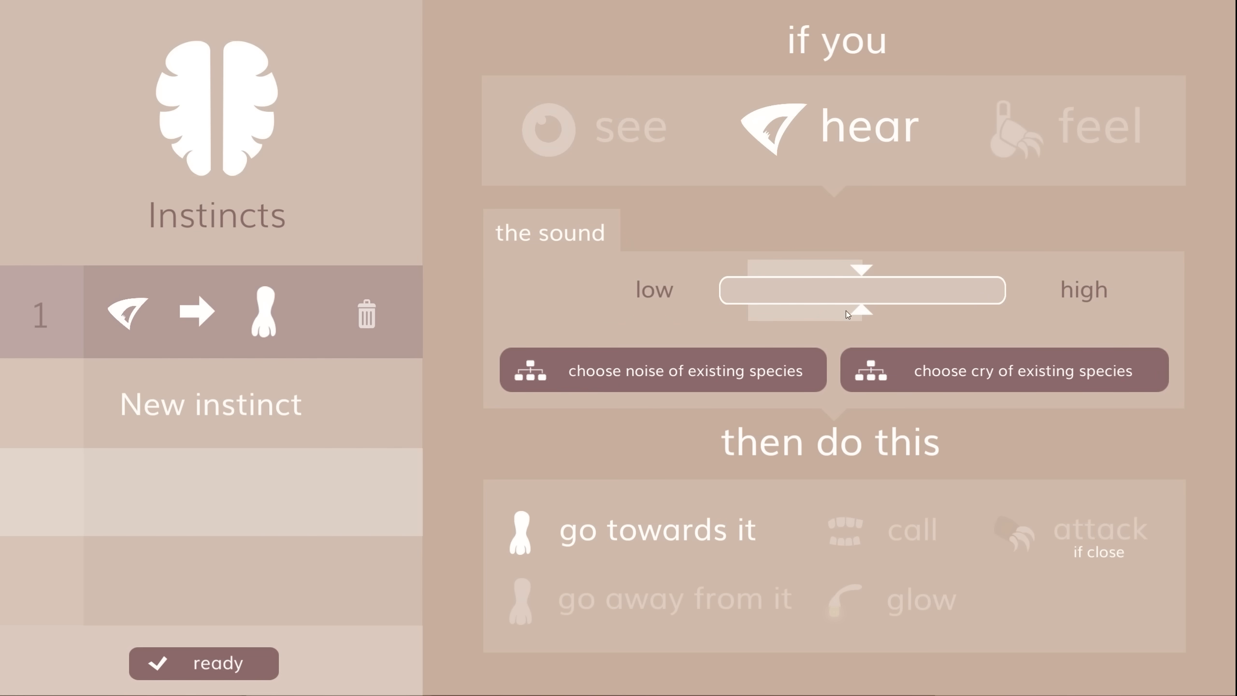
{"action": "mouse_move", "coordinate": [843, 308]}
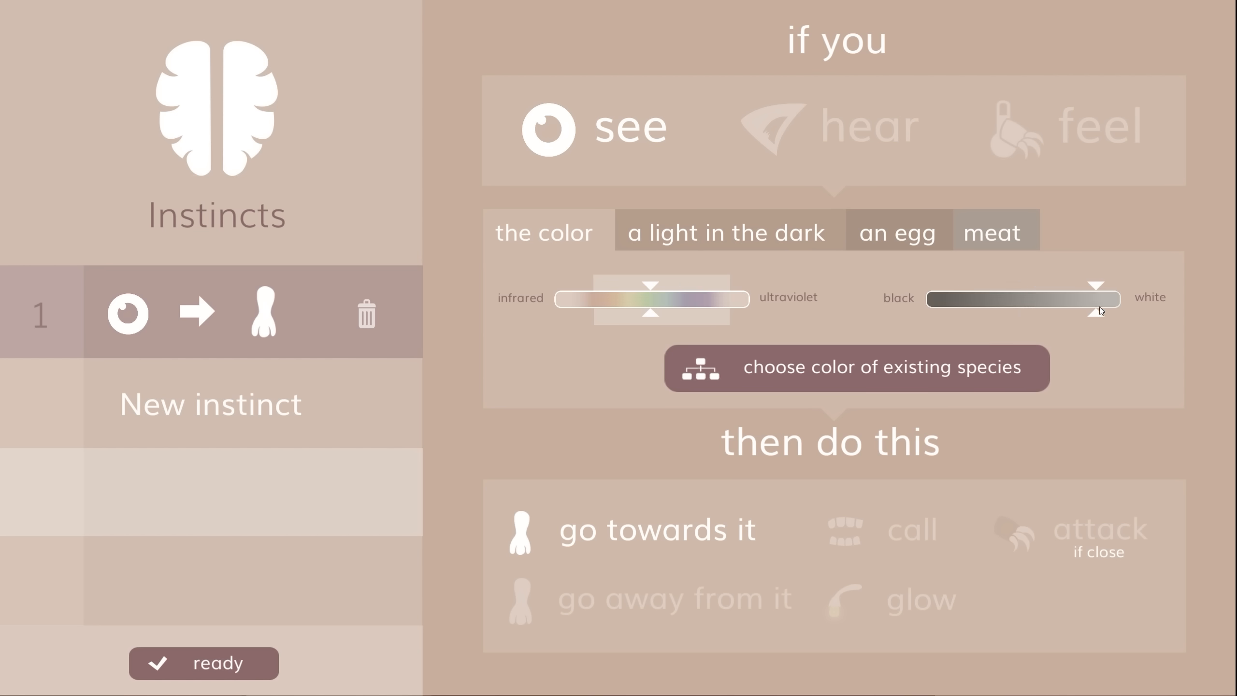
{"action": "left_click", "coordinate": [203, 663]}
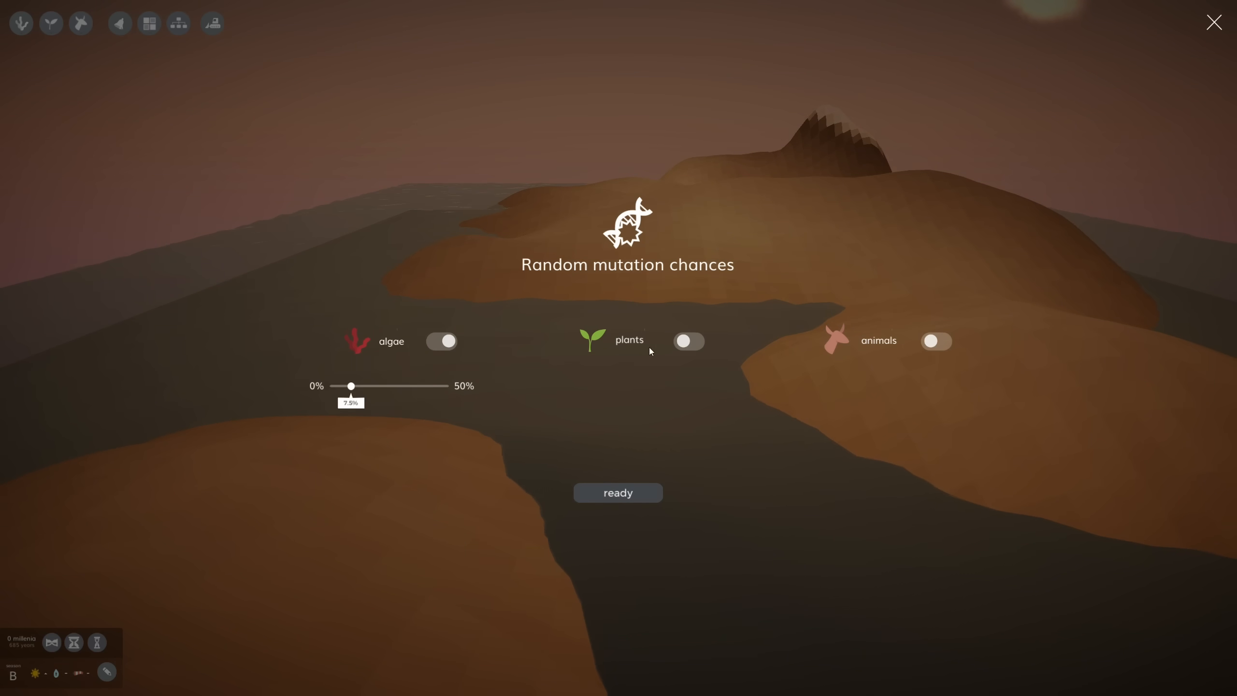
Turn on plant and animal random mutations, keeping both at 7.5%.
{"action": "left_click", "coordinate": [689, 341]}
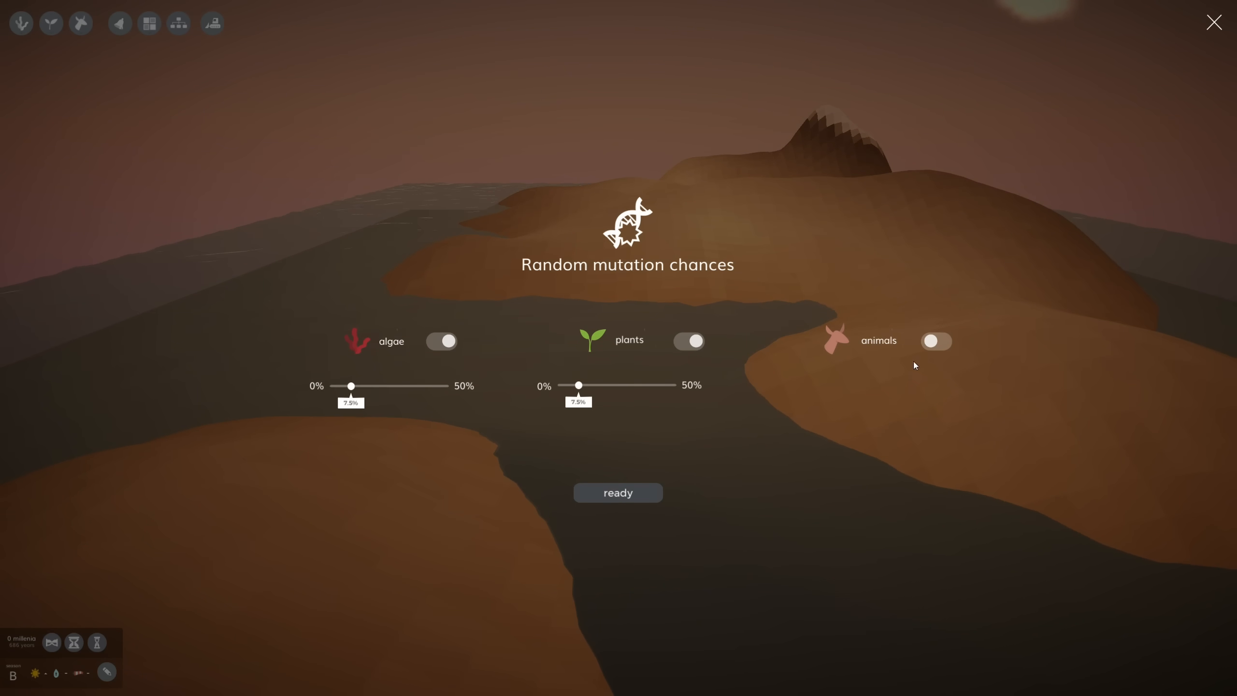
{"action": "left_click", "coordinate": [936, 341]}
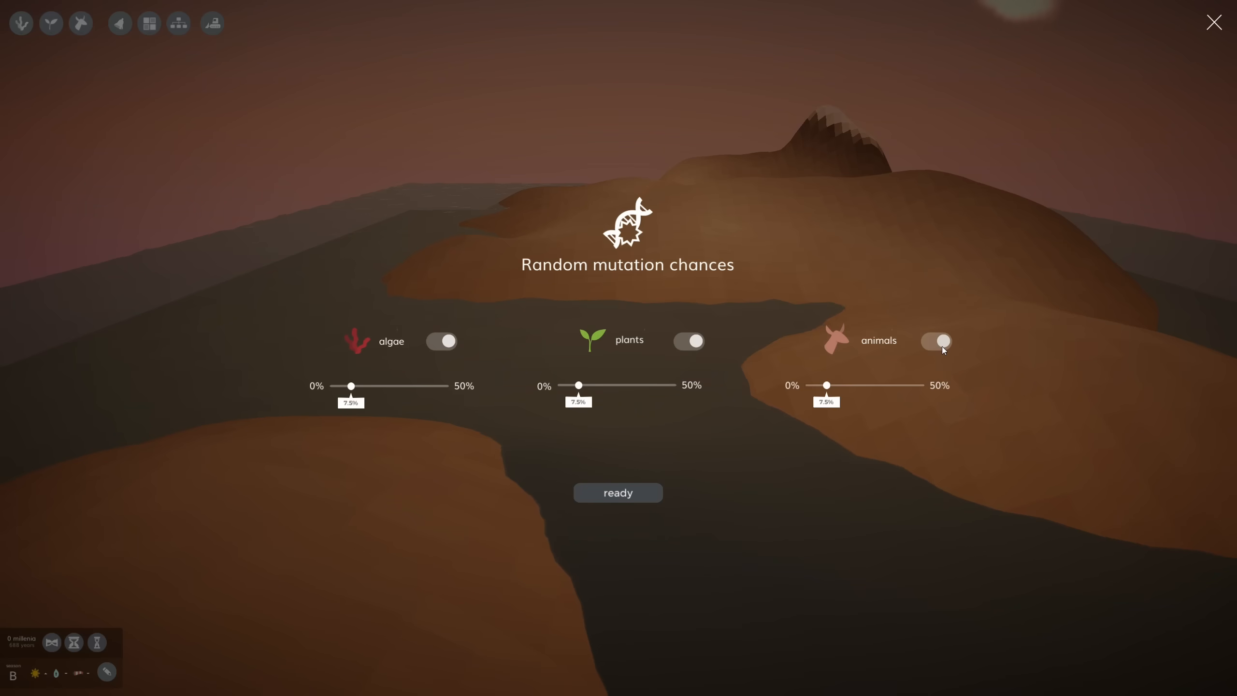
{"action": "left_click", "coordinate": [618, 492]}
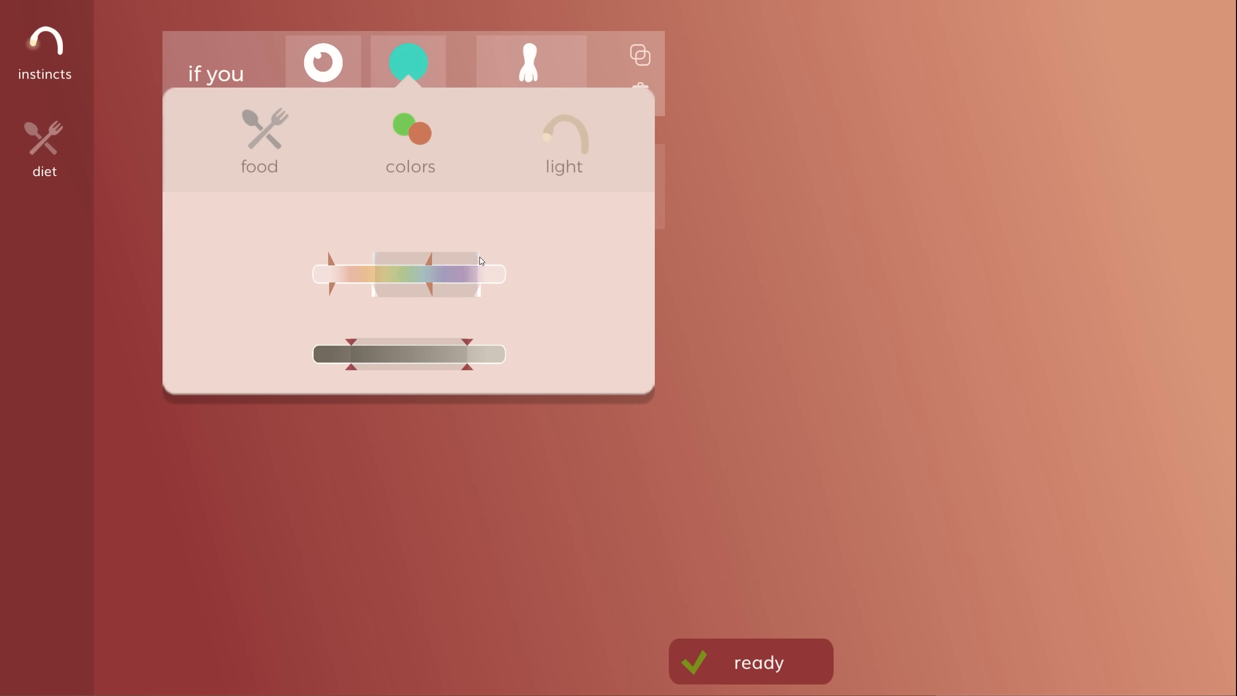
Drag the hue range toward greens and extend it toward blue and violet.
{"action": "left_click_drag", "start_coordinate": [479, 261], "coordinate": [375, 260]}
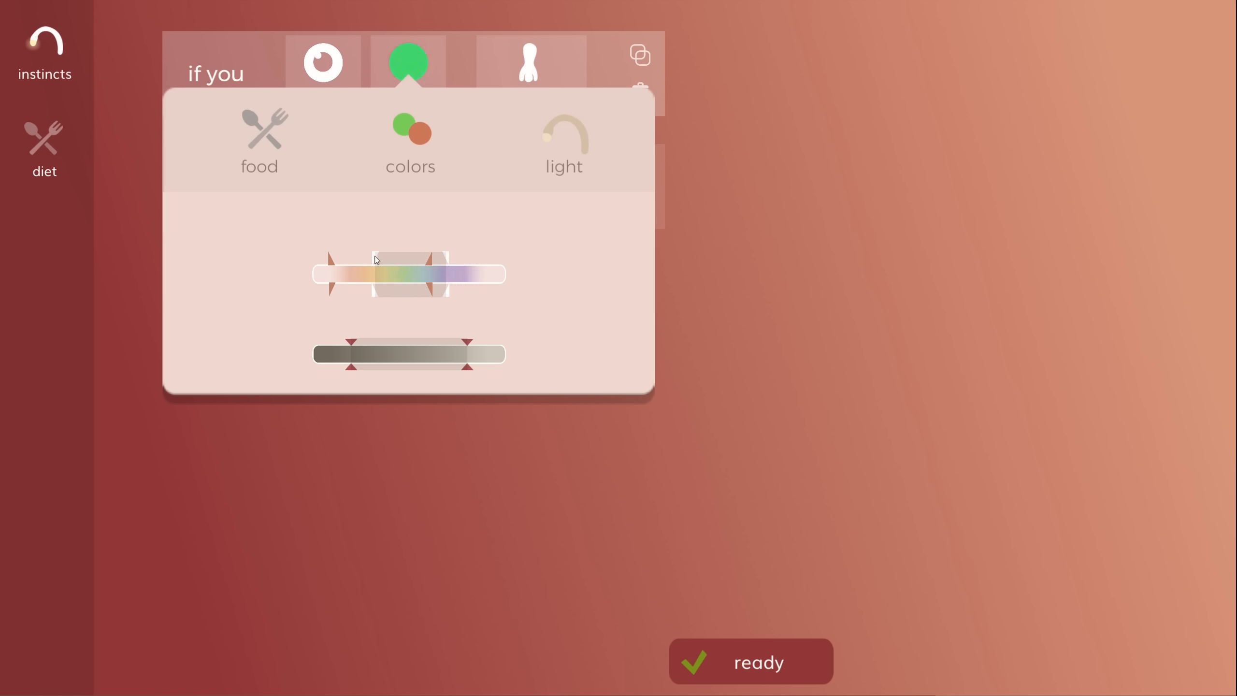
{"action": "mouse_move", "coordinate": [453, 265]}
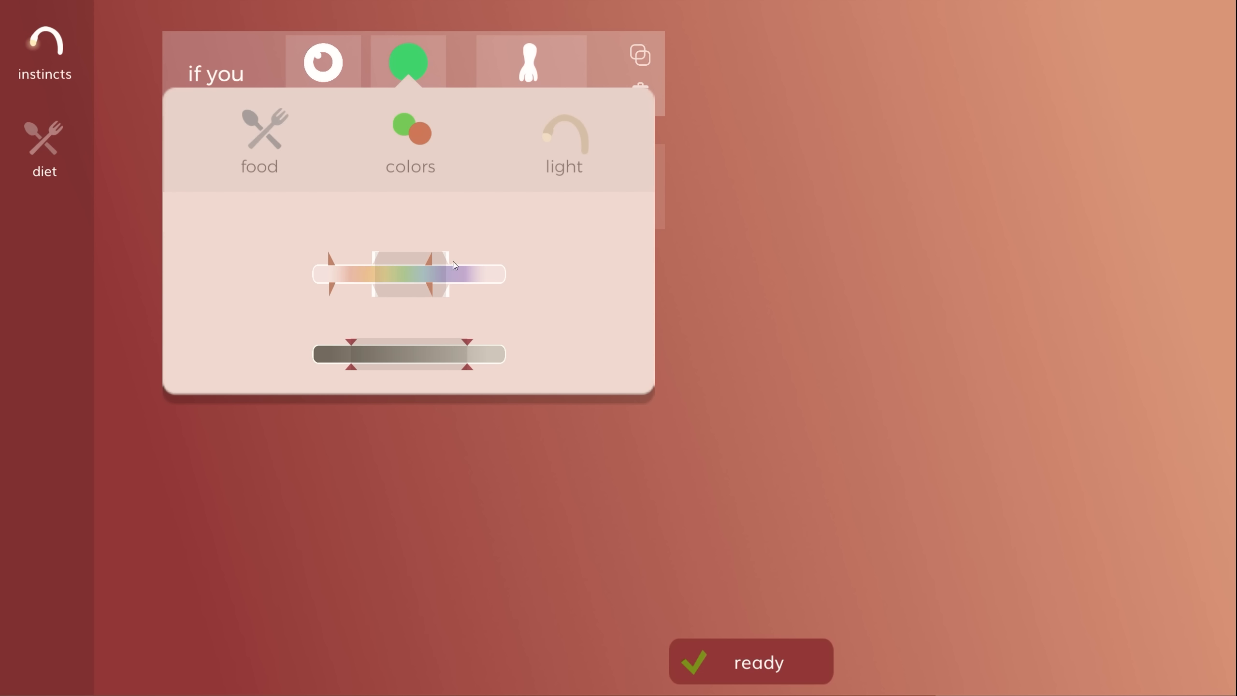
{"action": "left_click_drag", "start_coordinate": [453, 264], "coordinate": [398, 260]}
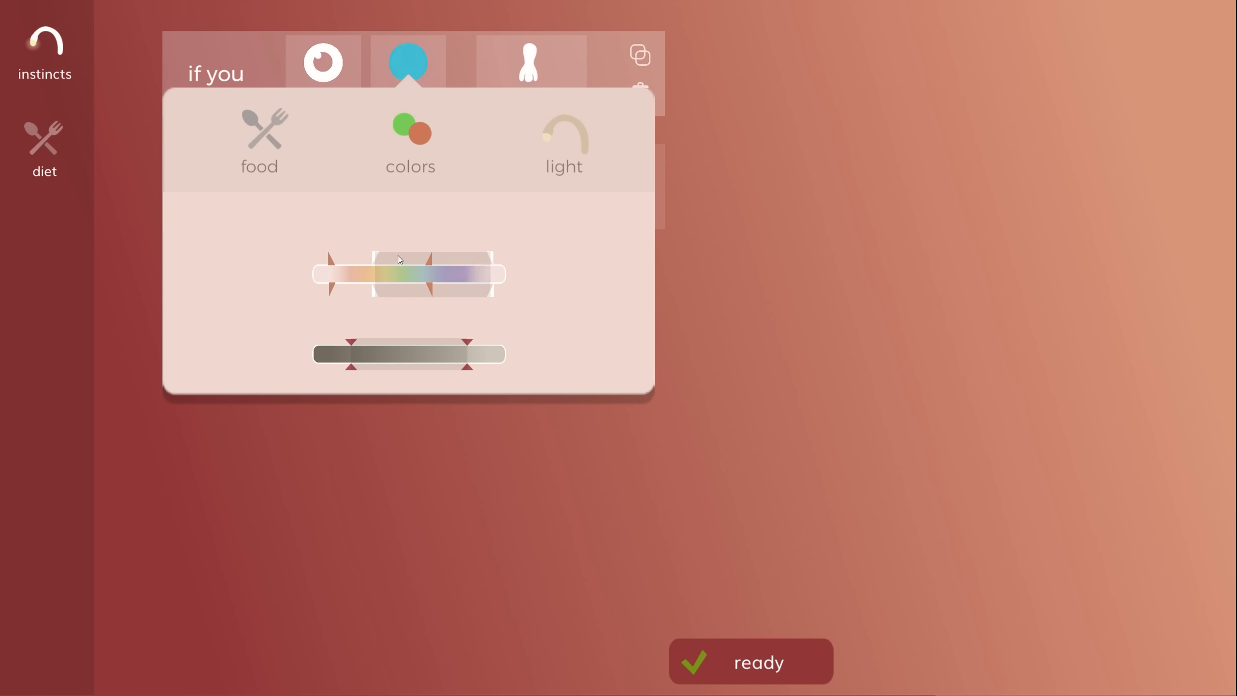
{"action": "mouse_move", "coordinate": [375, 266]}
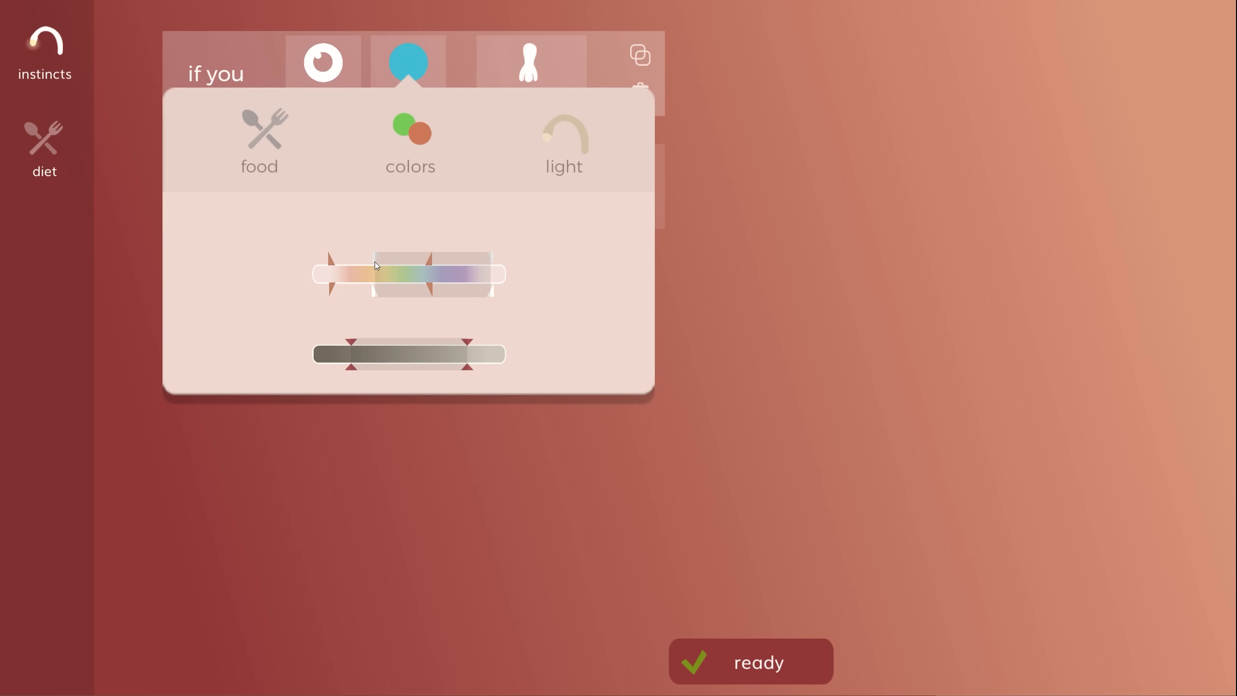
{"action": "mouse_move", "coordinate": [374, 287]}
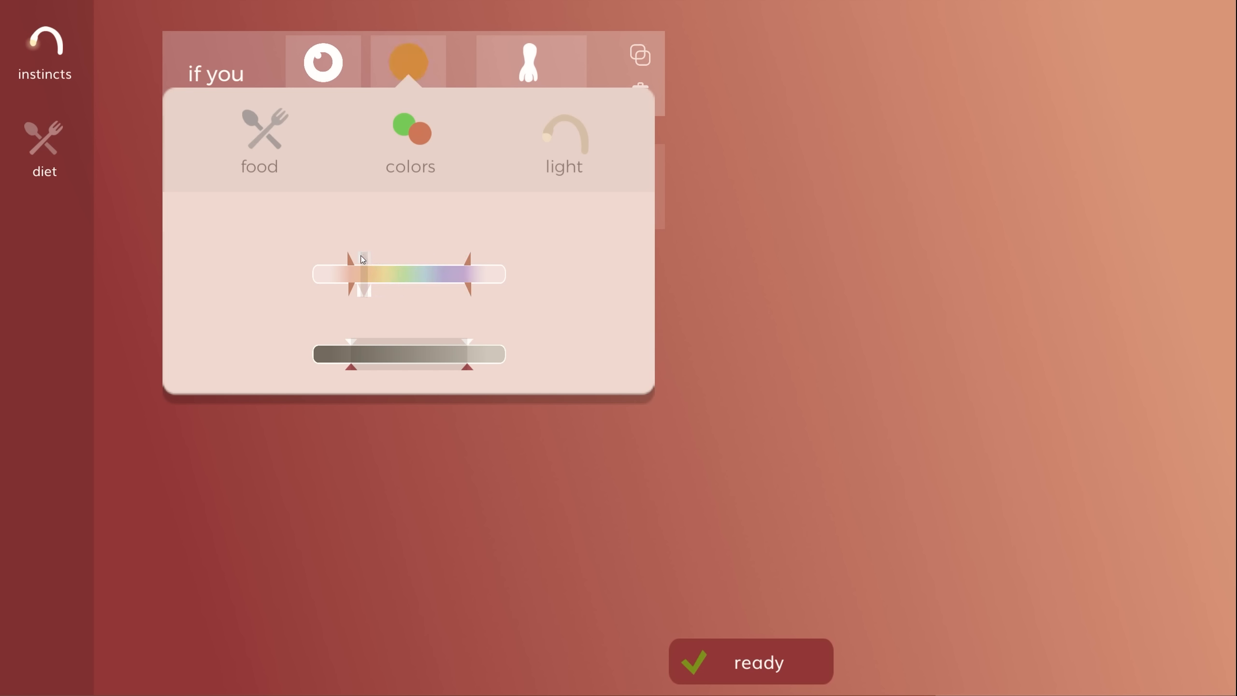
{"action": "left_click", "coordinate": [750, 661]}
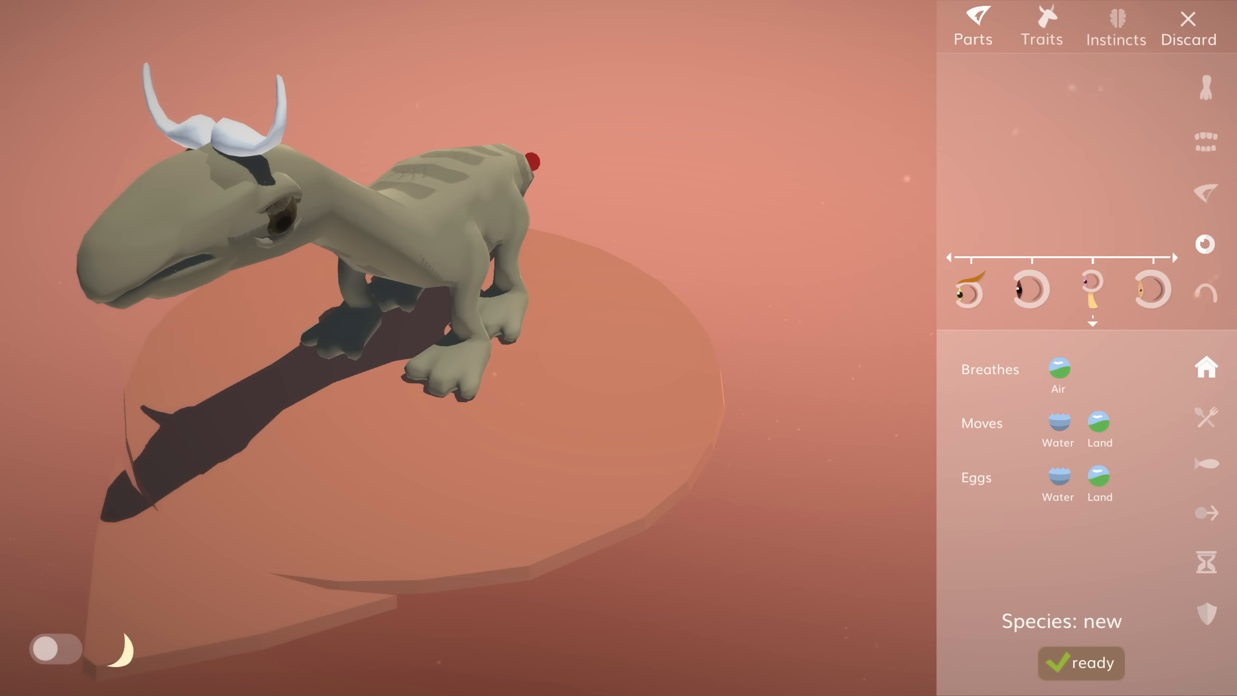
Swap the horned creature's dark eye for the blue eye variant.
{"action": "left_click", "coordinate": [1093, 289]}
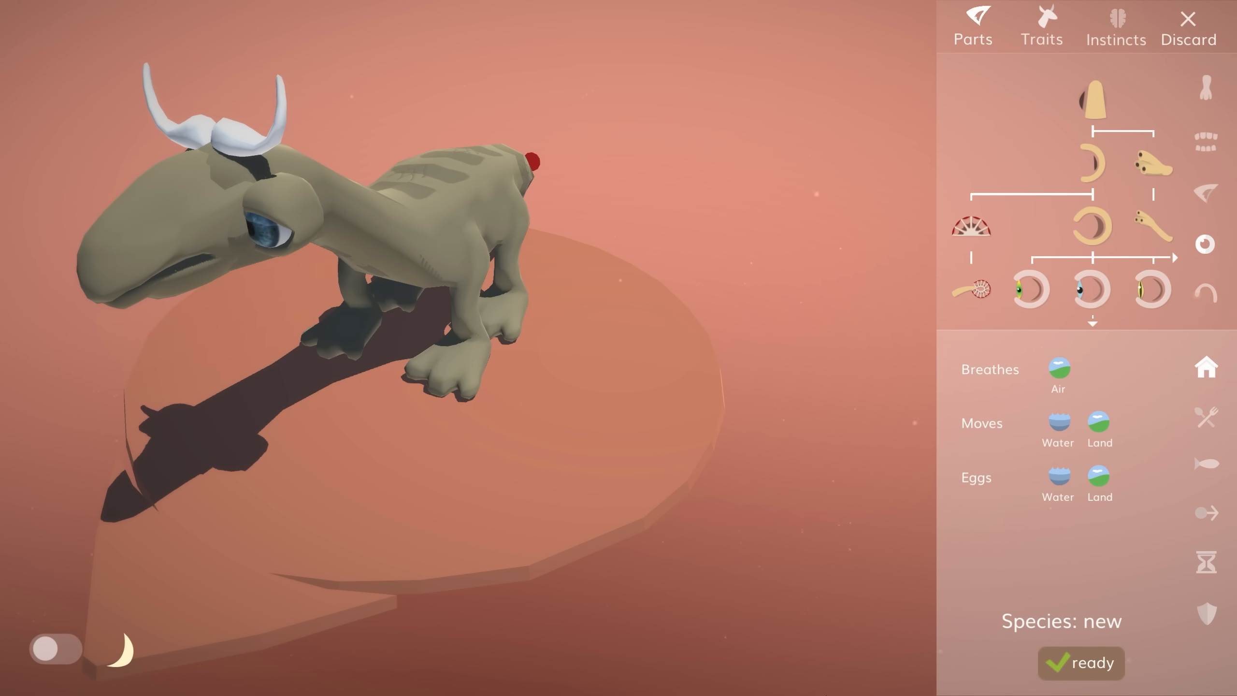
{"action": "left_click", "coordinate": [1115, 26]}
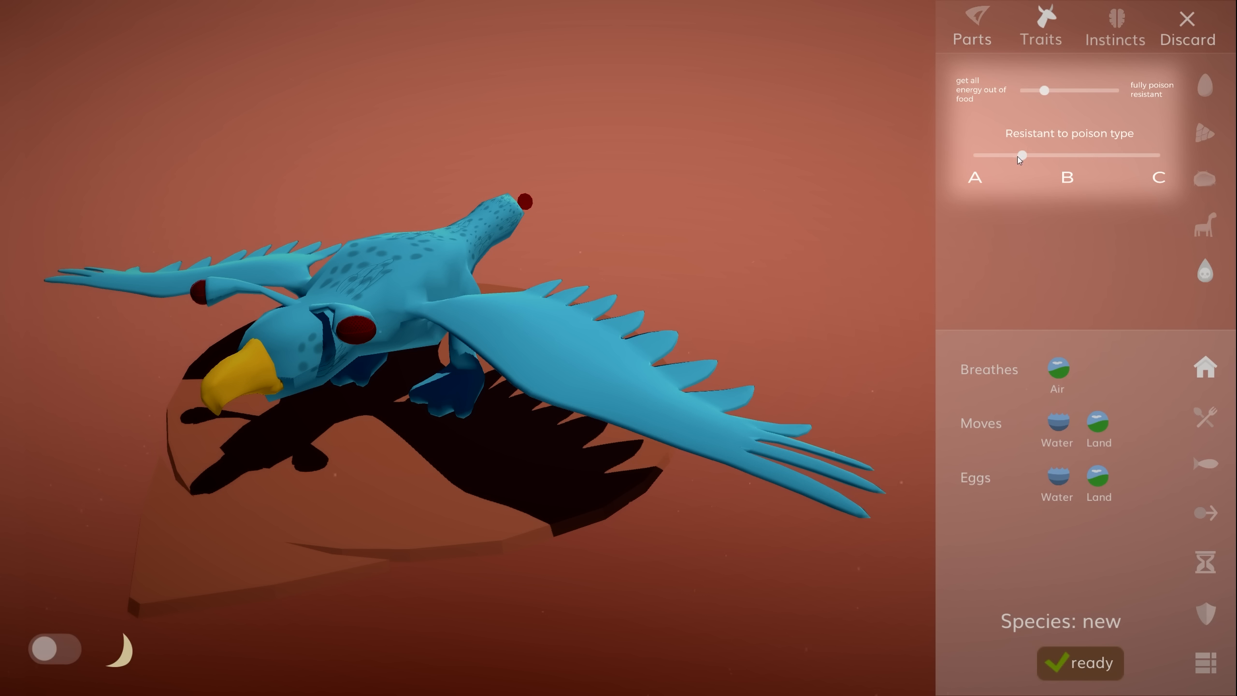
Slide the bird's 'Resistant to poison type' trait toward type A.
{"action": "left_click", "coordinate": [1080, 662]}
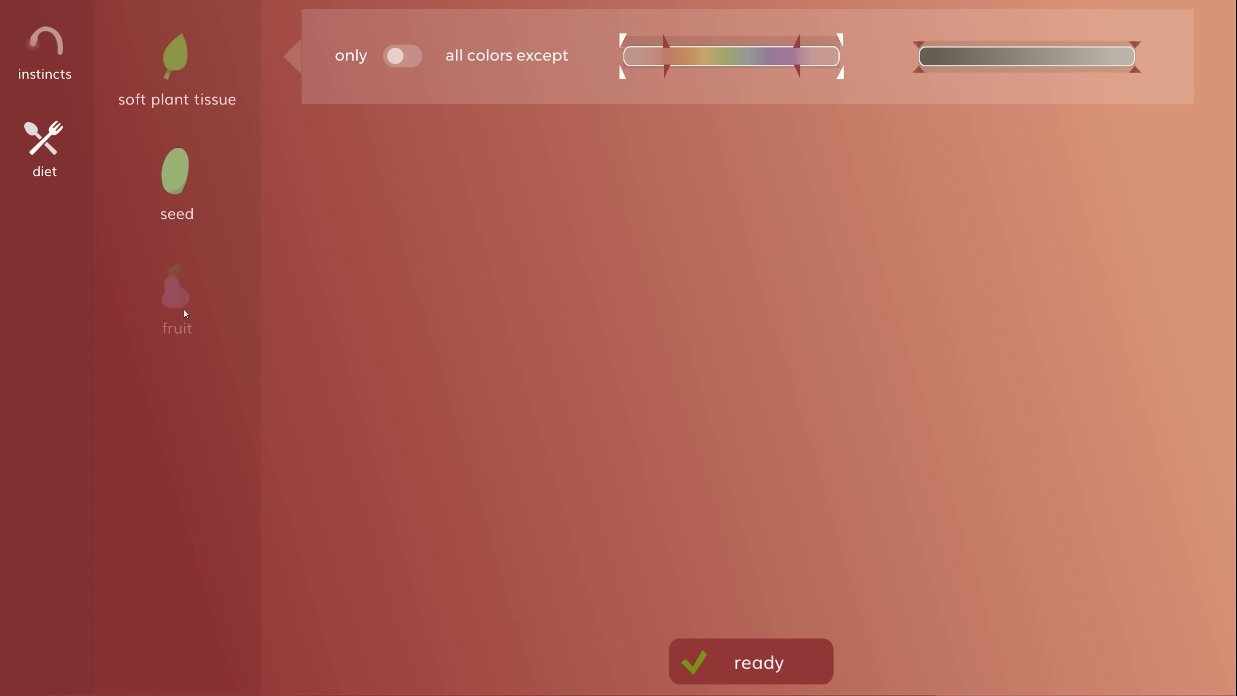
Enable fruit in the diet and narrow the soft plant tissue colour band.
{"action": "left_click", "coordinate": [177, 296]}
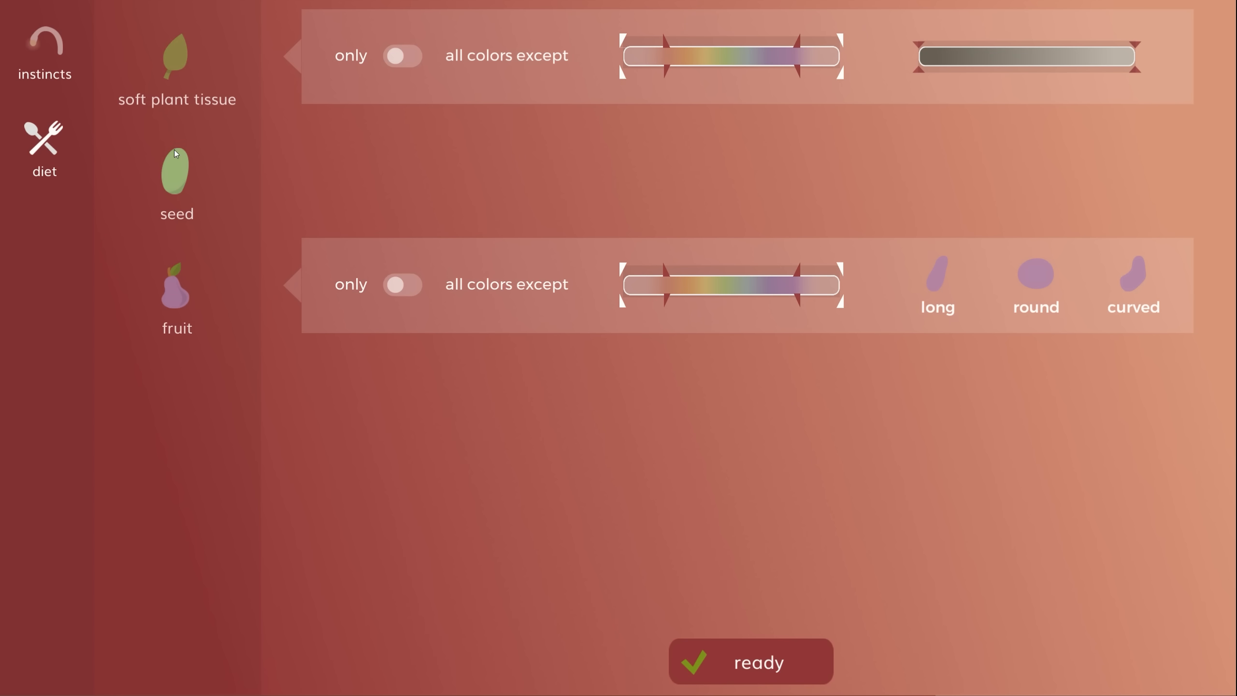
{"action": "mouse_move", "coordinate": [177, 77]}
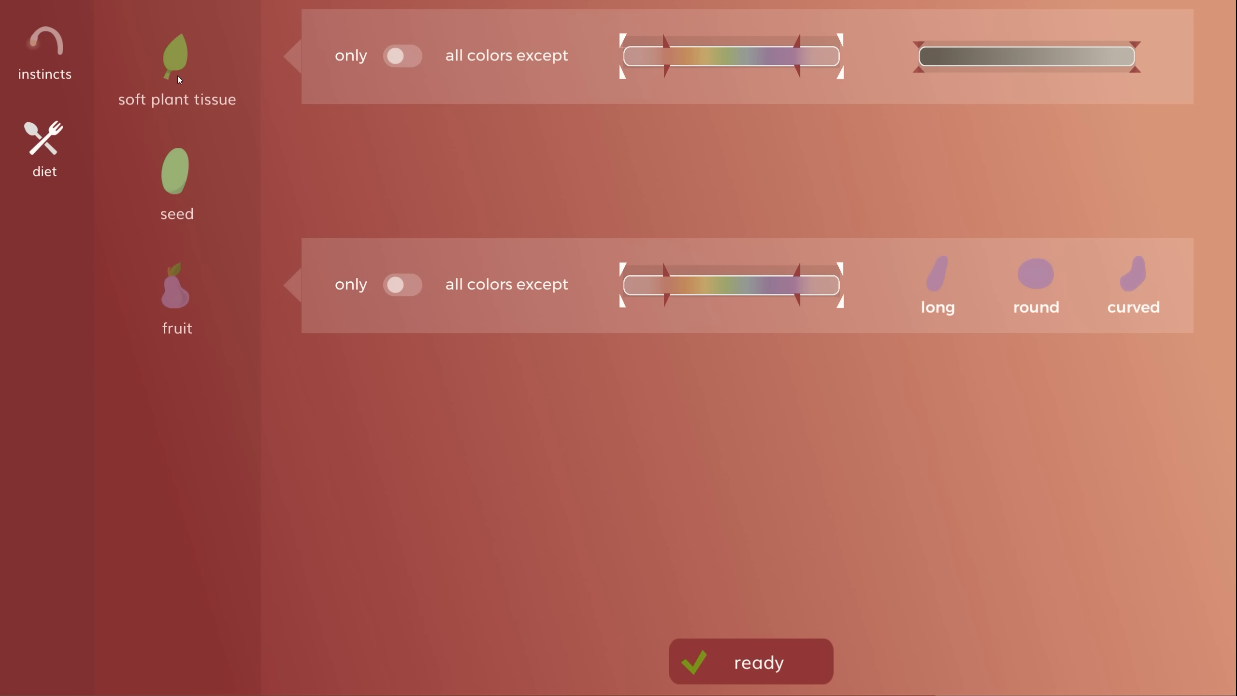
{"action": "mouse_move", "coordinate": [727, 275]}
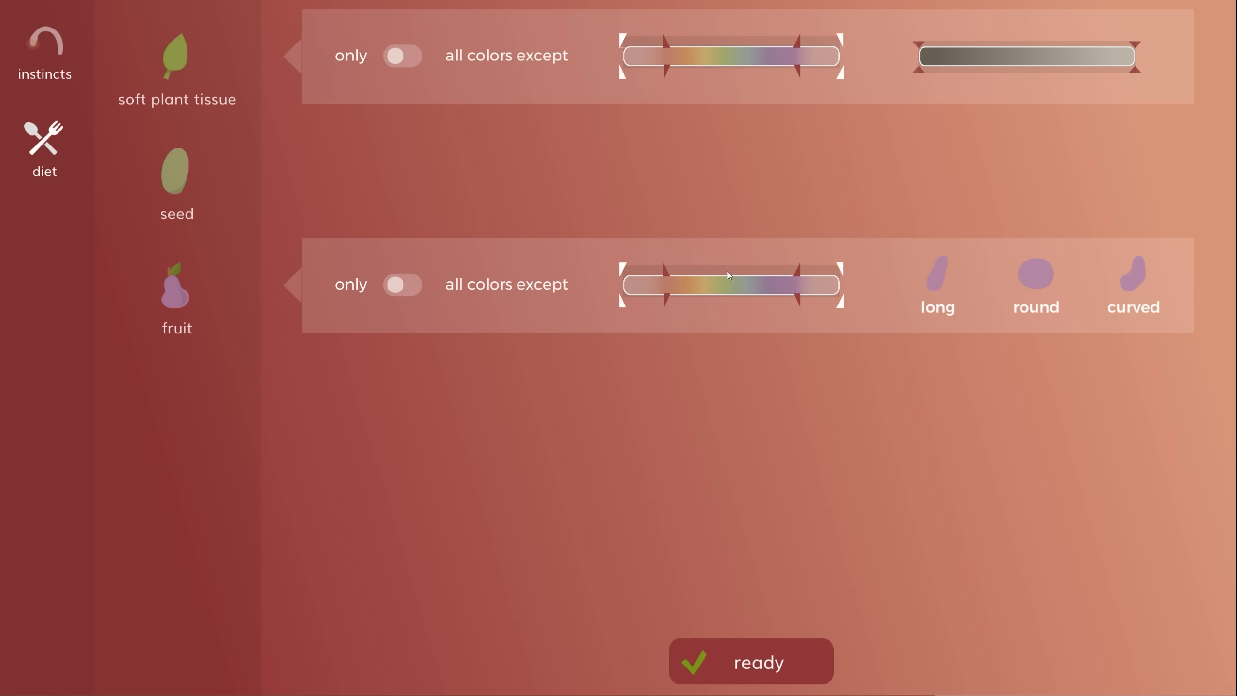
{"action": "mouse_move", "coordinate": [631, 46]}
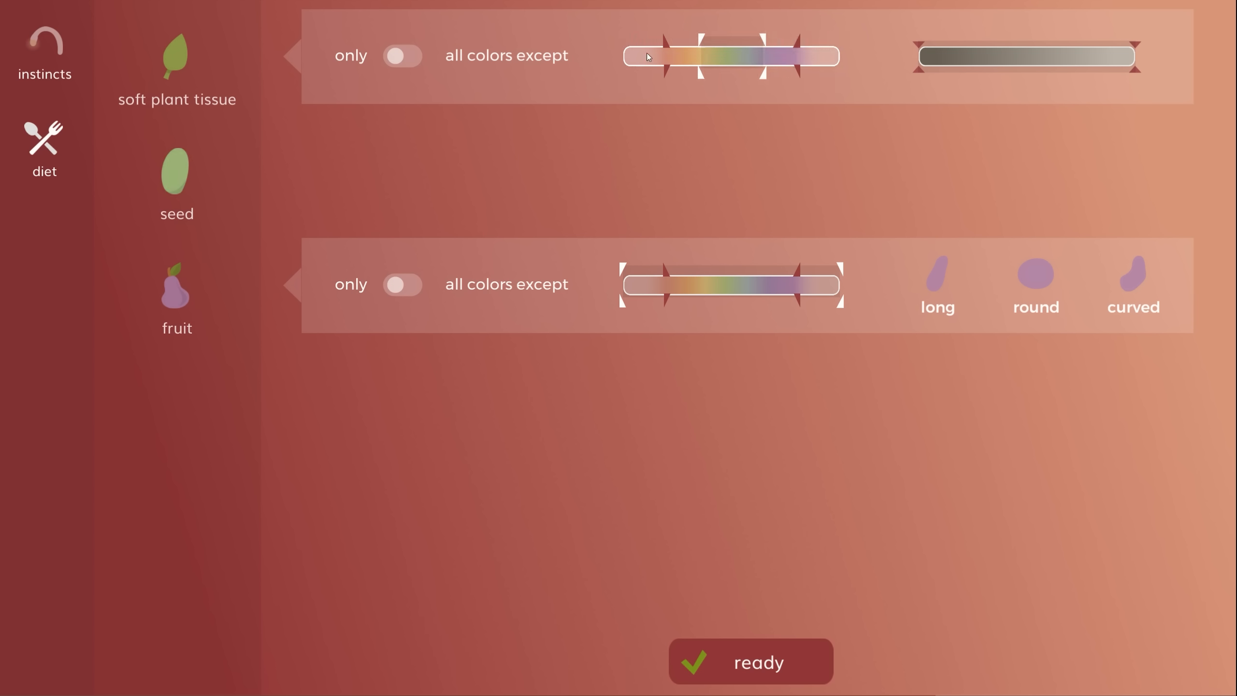
{"action": "left_click", "coordinate": [750, 662]}
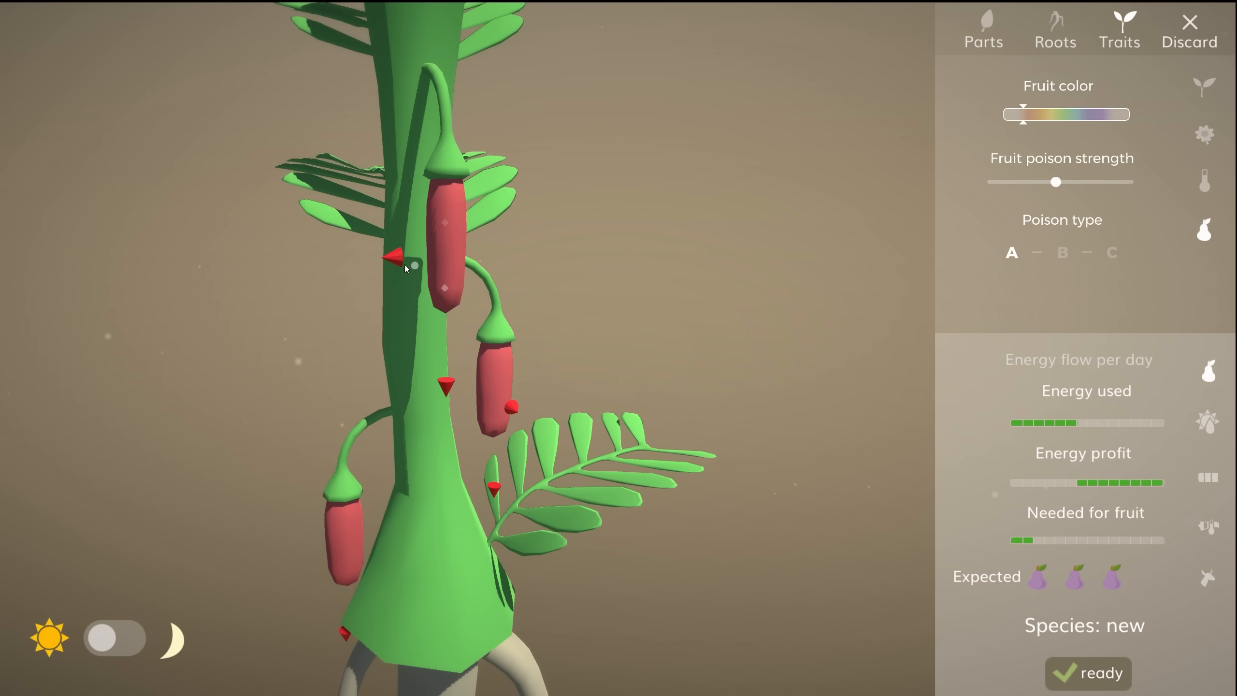
{"action": "mouse_move", "coordinate": [444, 225]}
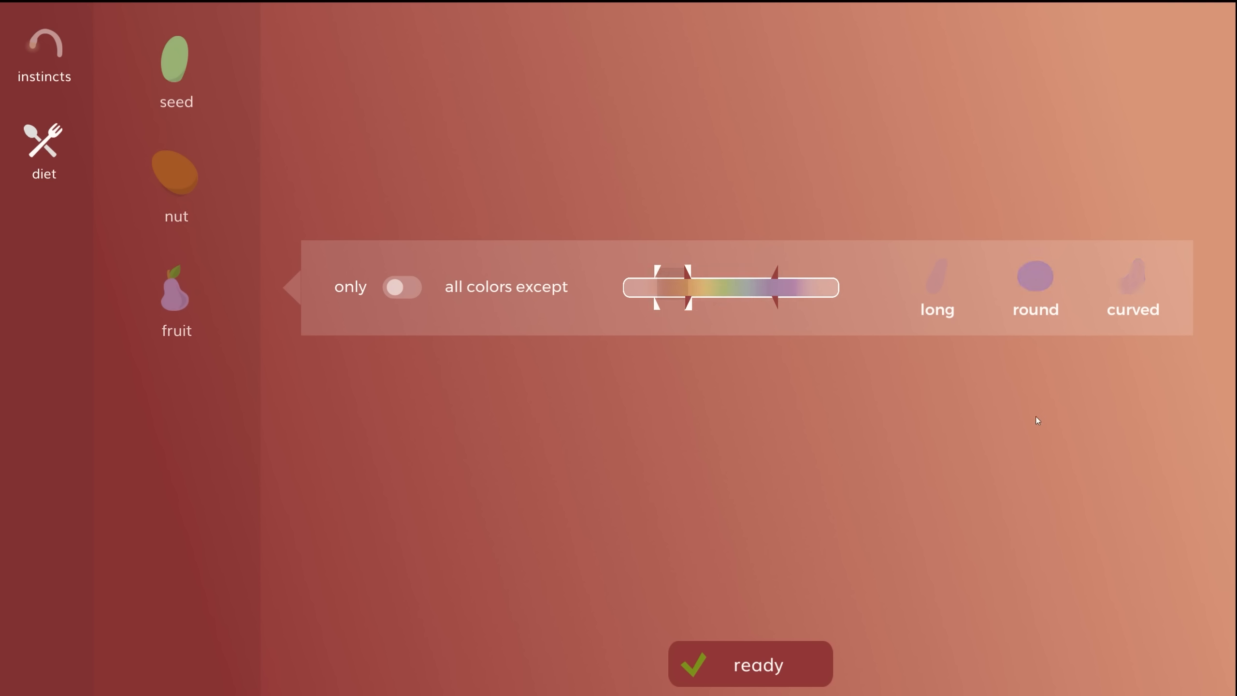
Restrict eaten fruit to reddish colours, then bring up the blue plant with purple fruit.
{"action": "left_click", "coordinate": [749, 664]}
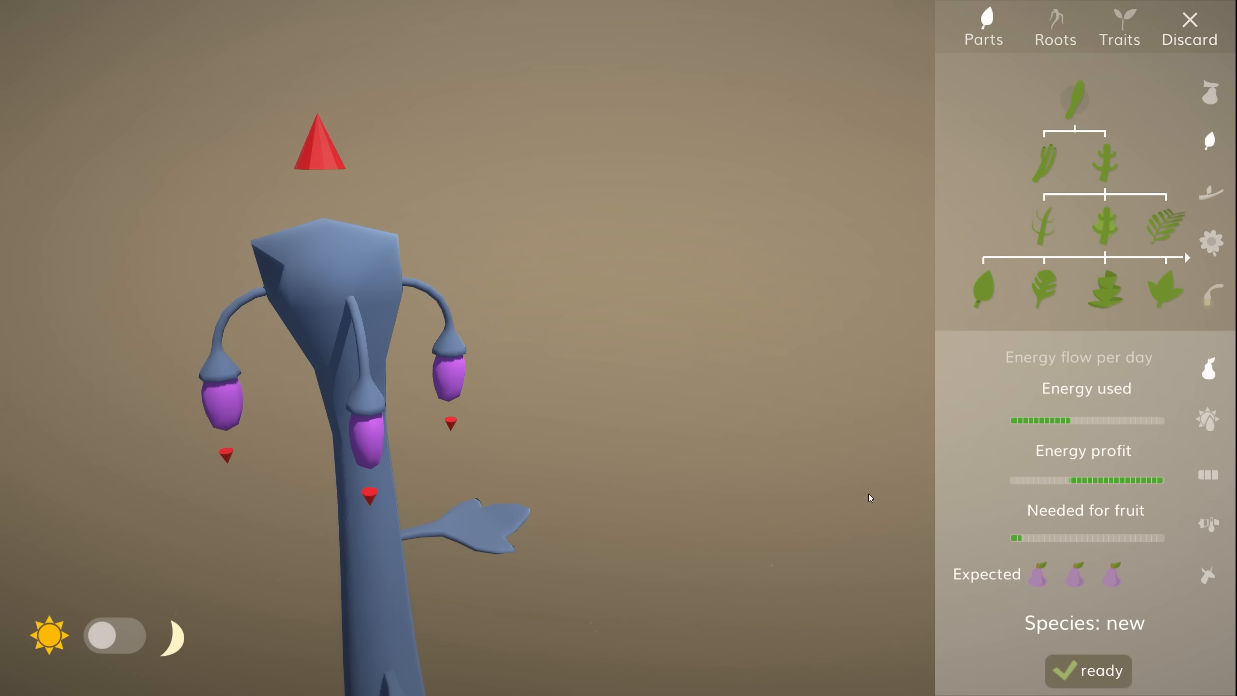
{"action": "left_click", "coordinate": [1089, 670]}
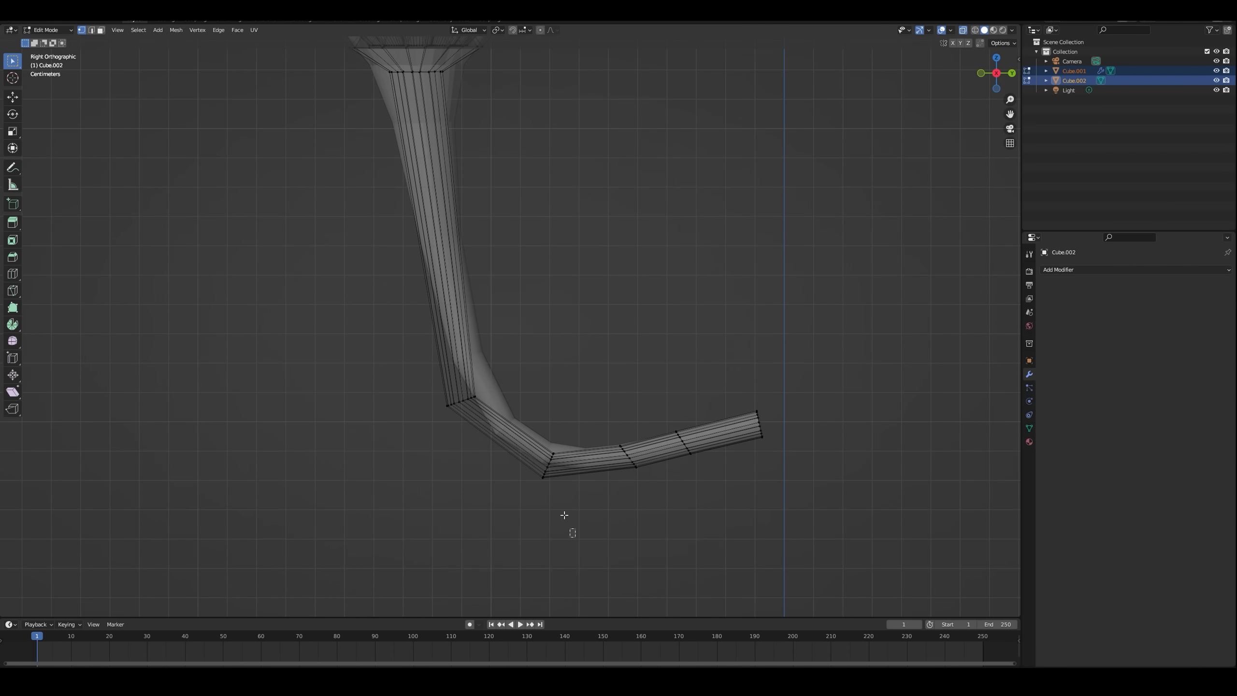
Select a vertex loop on the stalk mesh to bend it into a hook.
{"action": "left_click", "coordinate": [550, 456]}
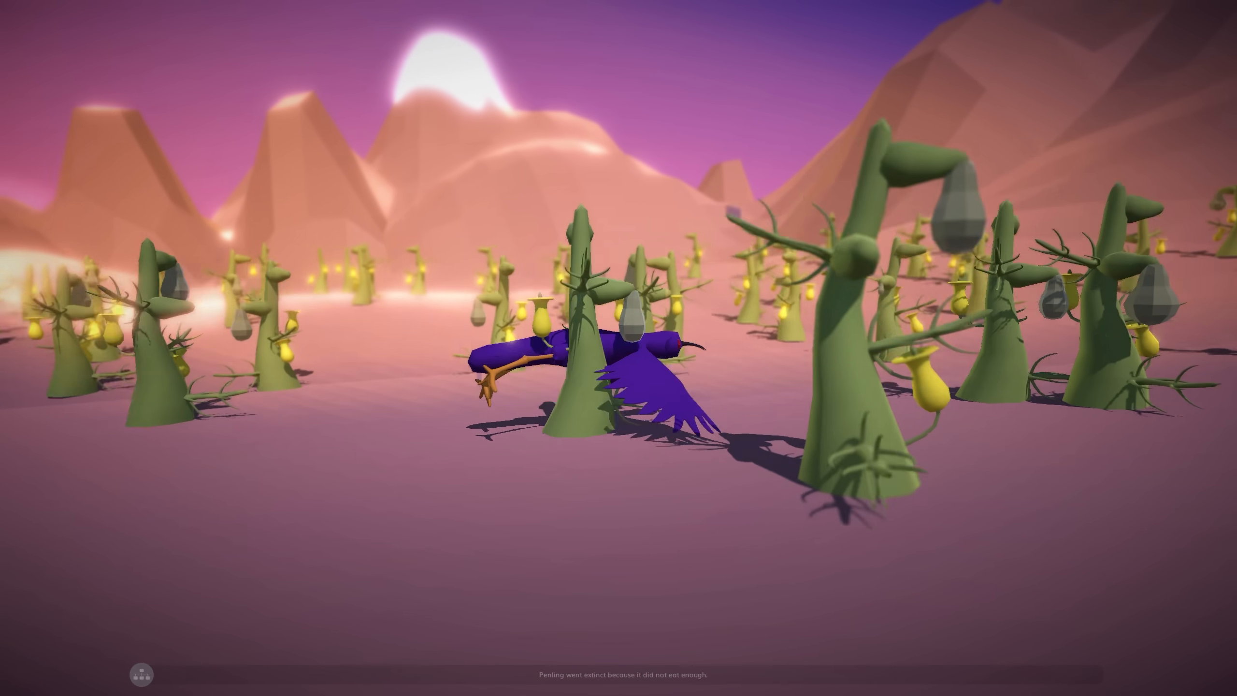
Play the simulation to watch the purple bird among fruiting plants.
{"action": "left_click", "coordinate": [141, 675]}
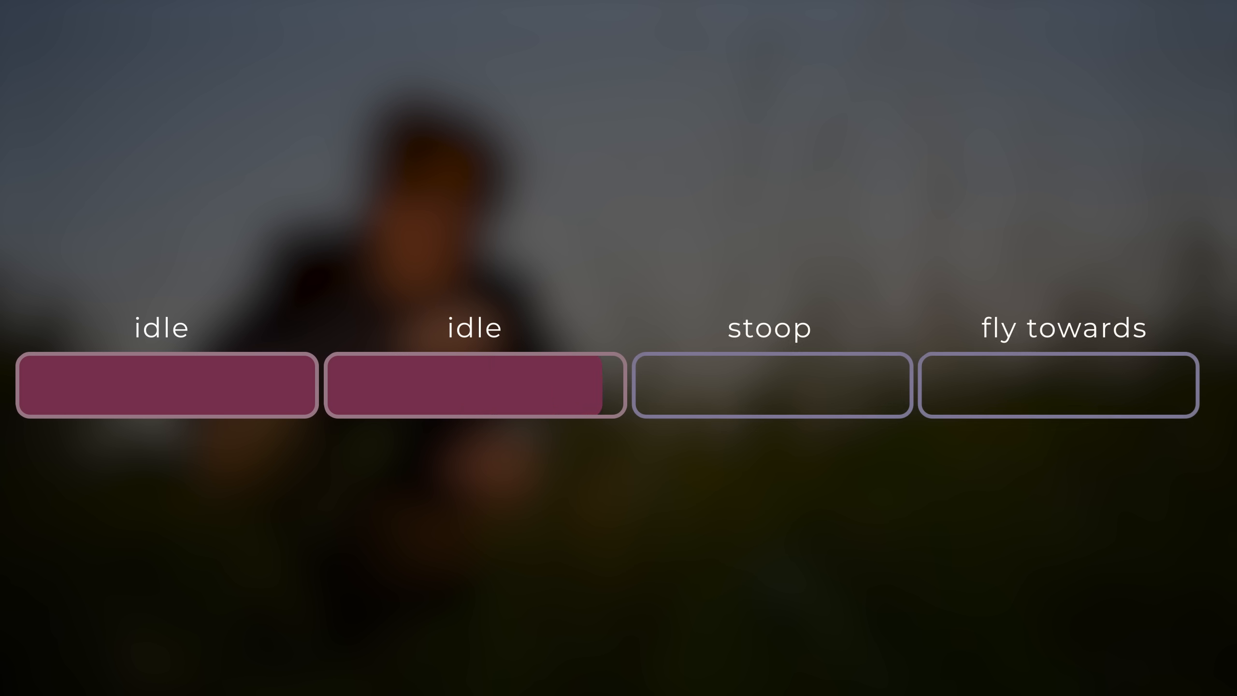
{"action": "left_click", "coordinate": [768, 385]}
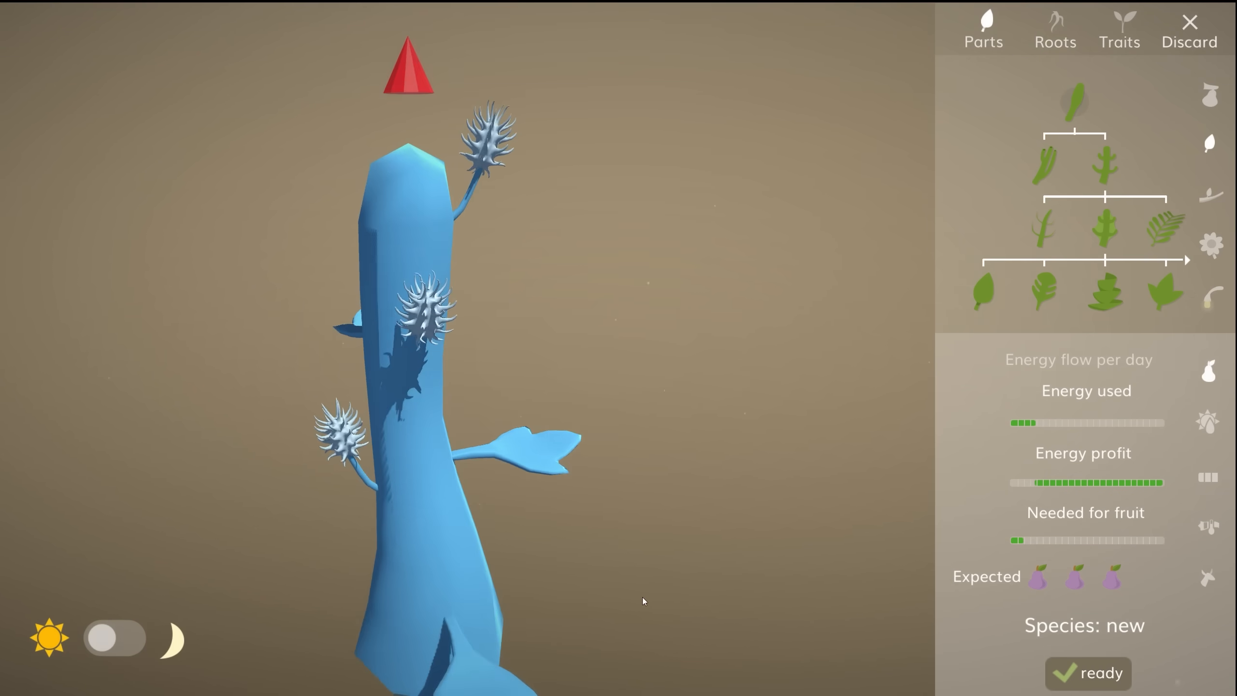
Review the spiky-fruited plant and diet, then enter the hillside world view.
{"action": "left_click", "coordinate": [1119, 31]}
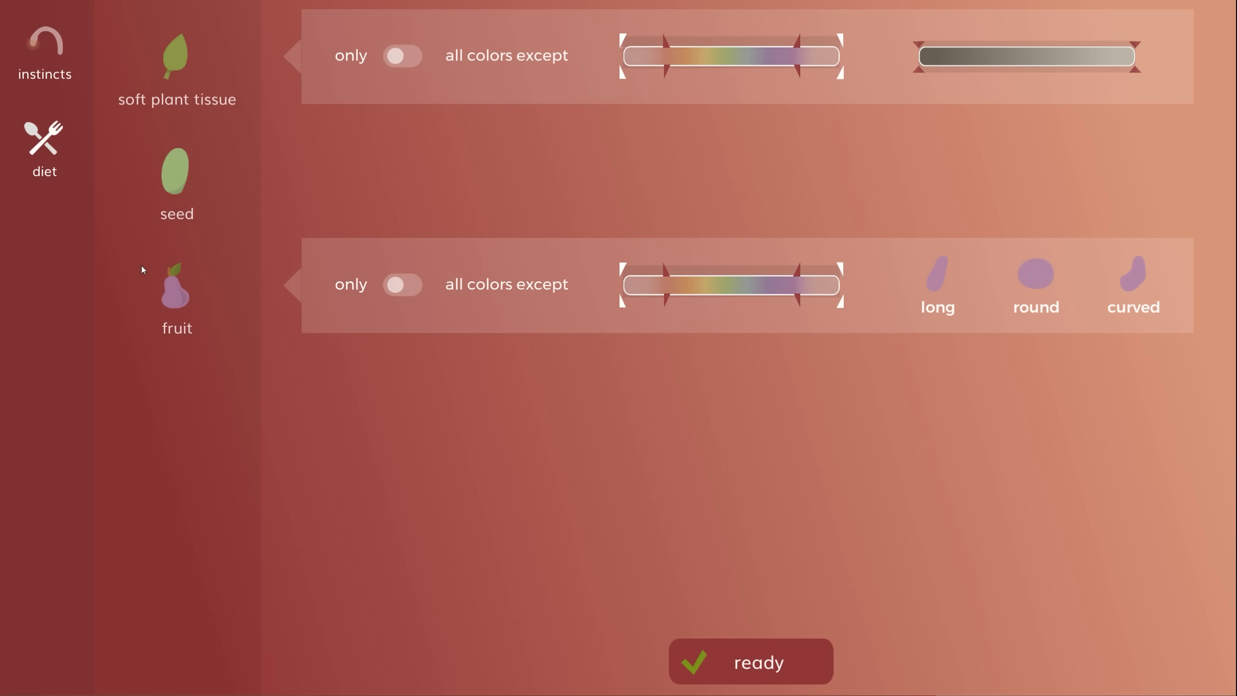
{"action": "left_click", "coordinate": [750, 662]}
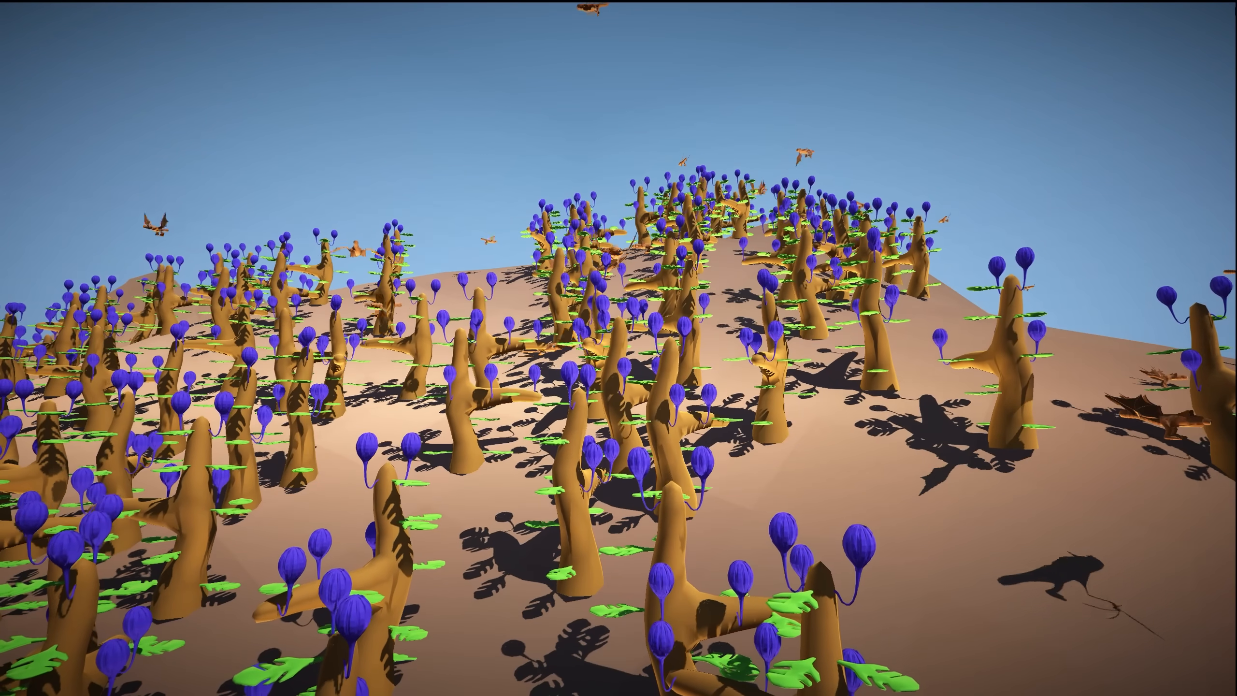